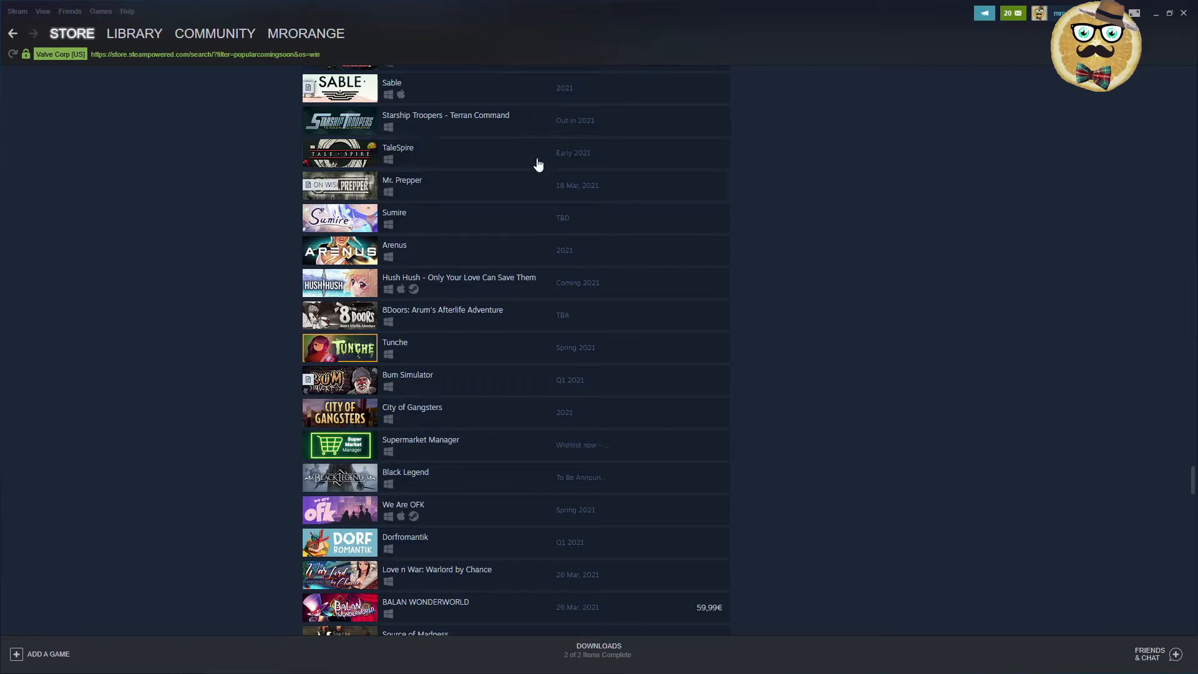
mouse_move(470, 130)
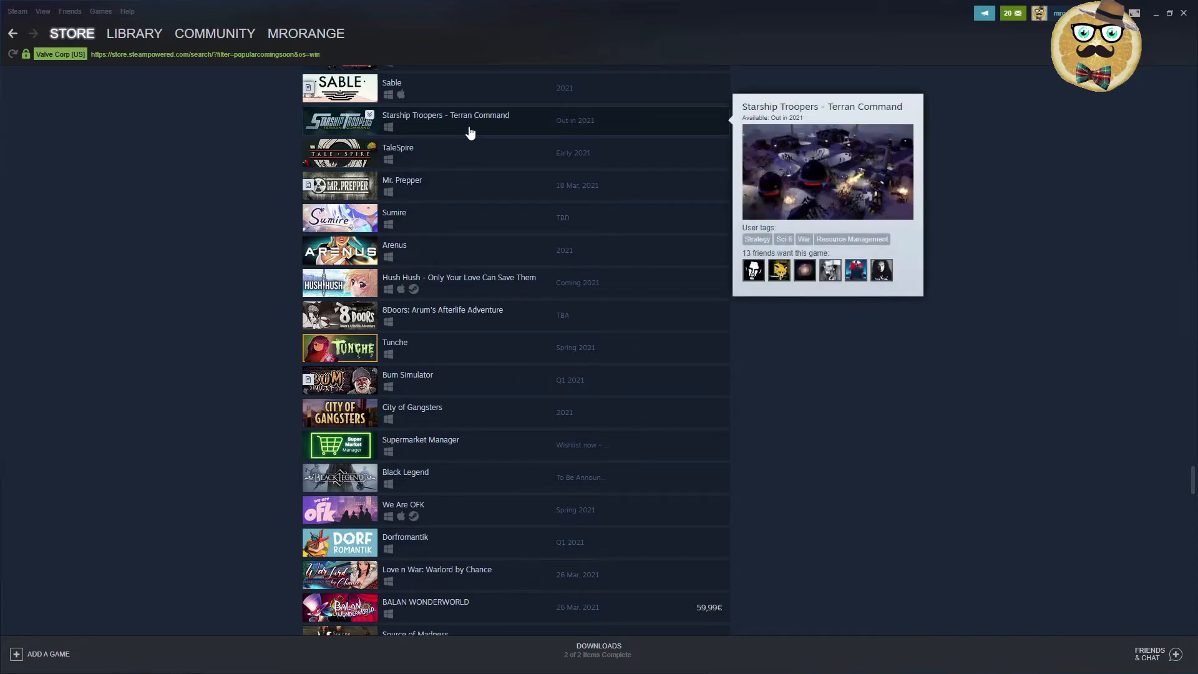
- Open the Starship Troopers - Terran Command store page and play its trailer full screen
left_click(446, 120)
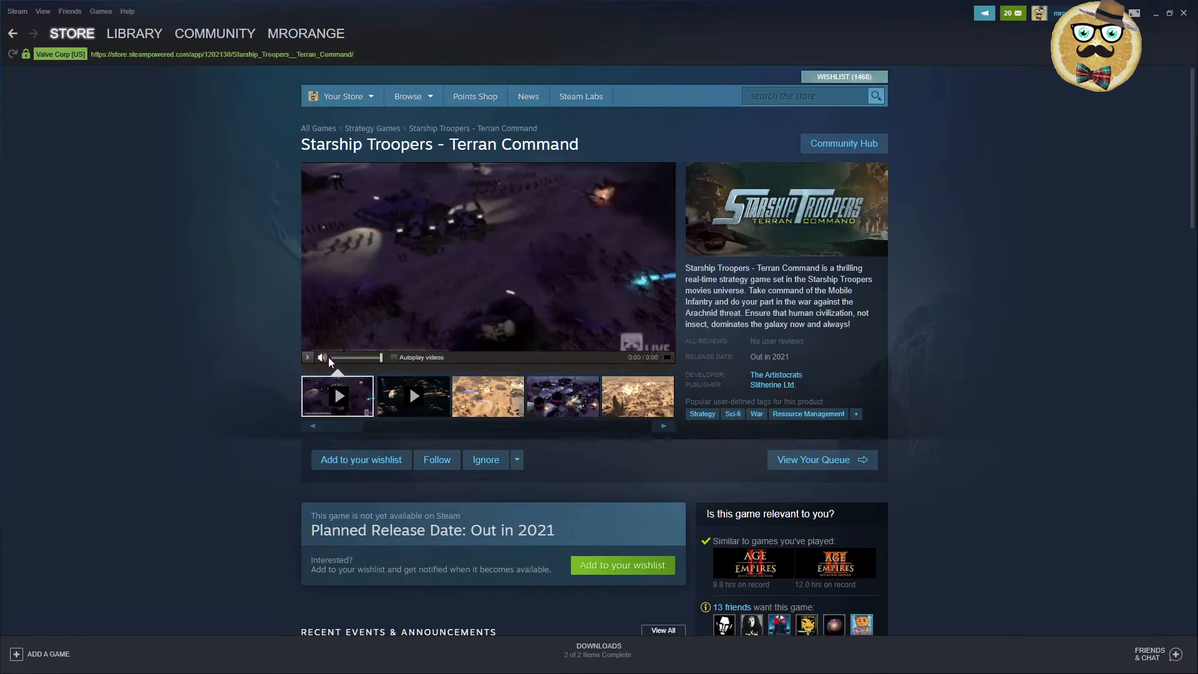
left_click(307, 357)
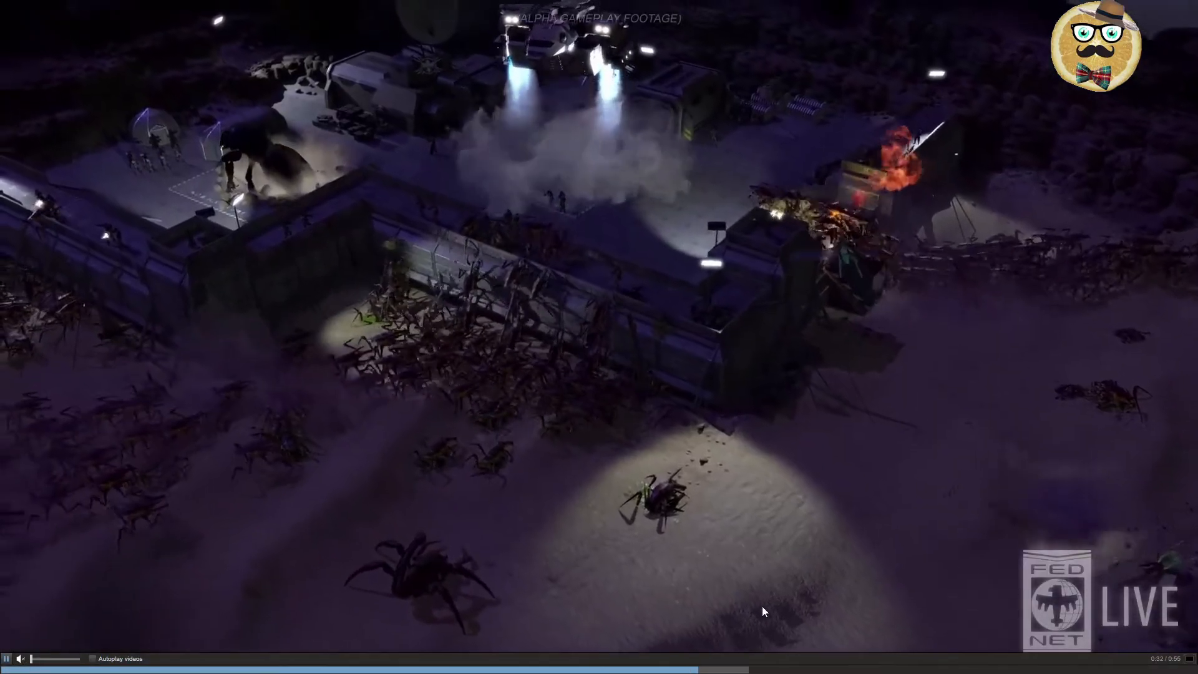
mouse_move(303, 491)
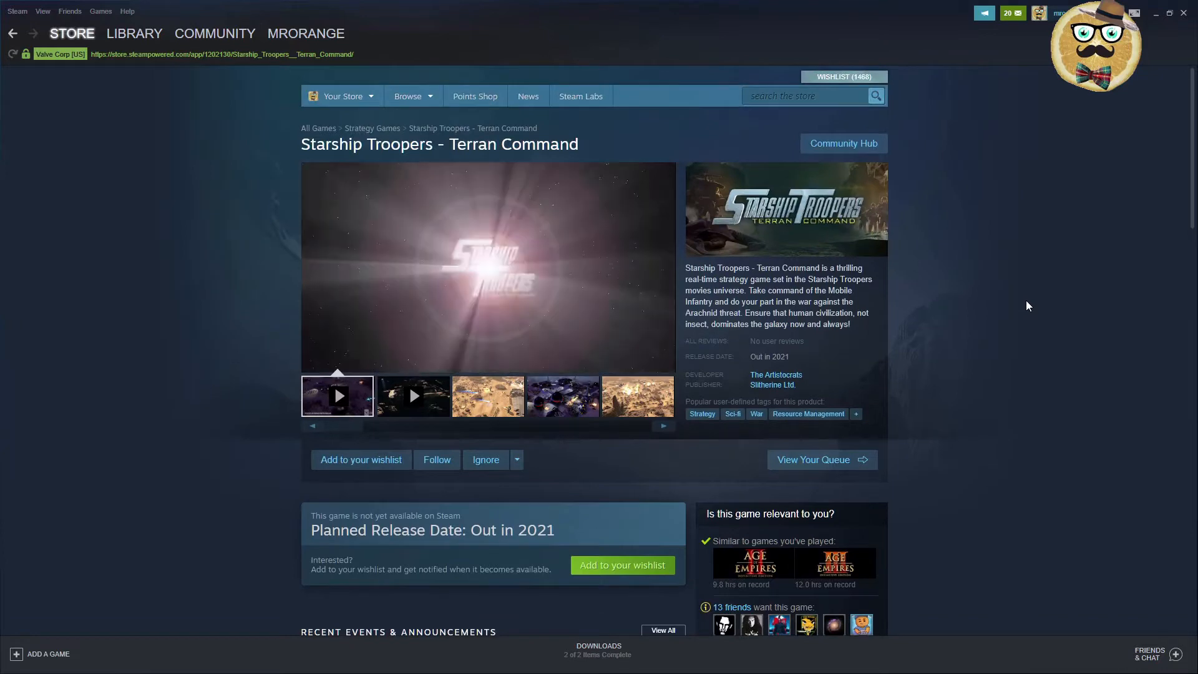
- Go back to the upcoming list, open TaleSpire, and enlarge a screenshot
left_click(33, 33)
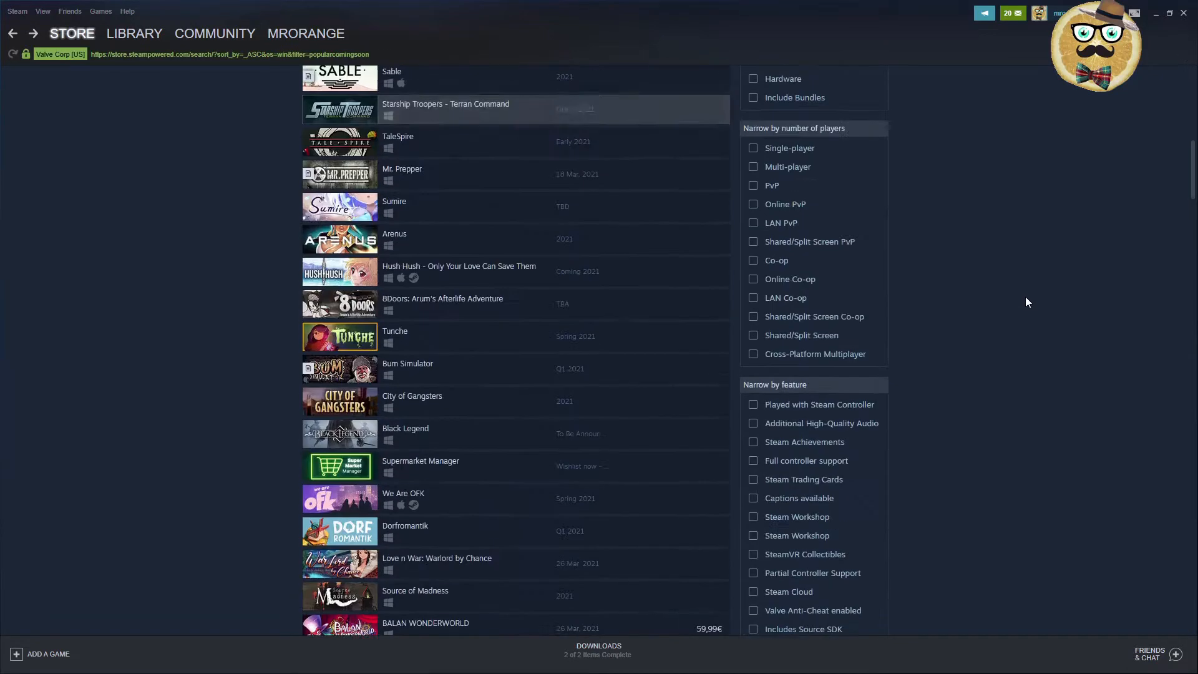
mouse_move(472, 149)
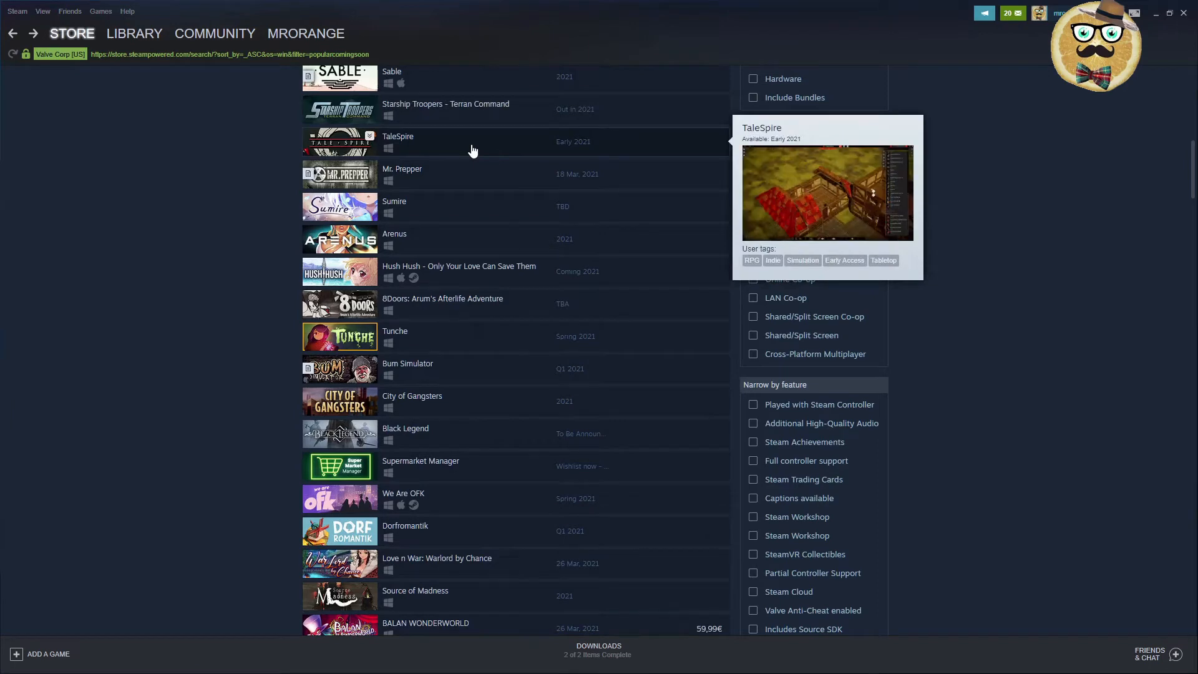
left_click(397, 142)
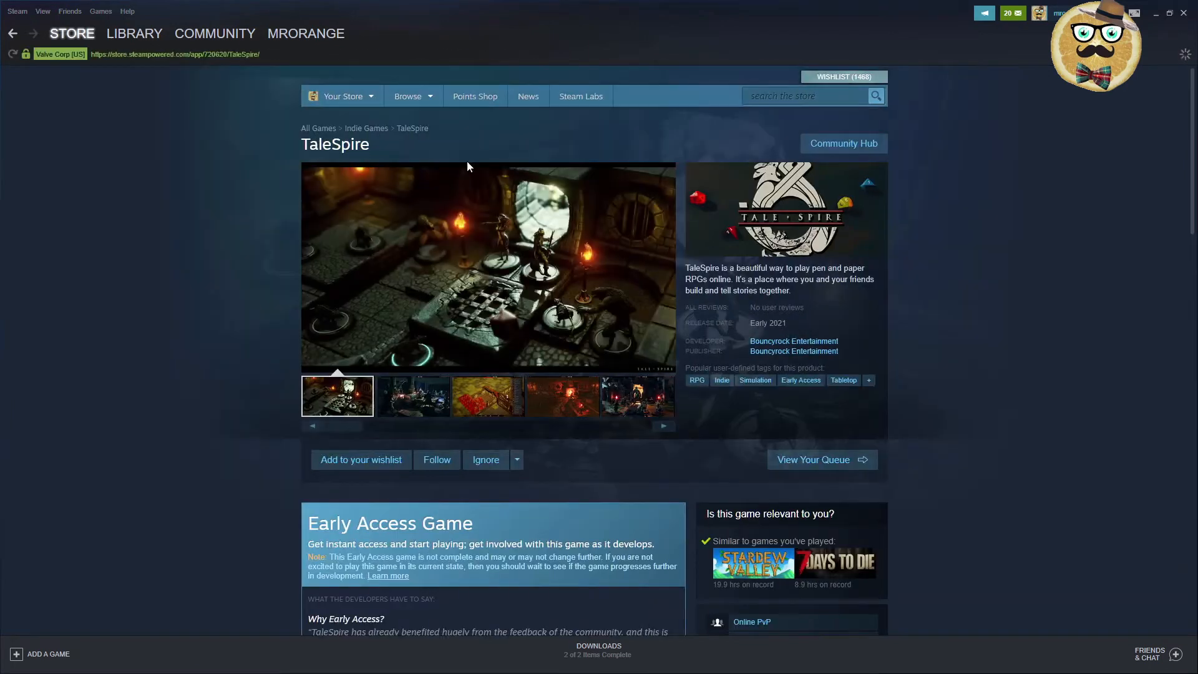
left_click(663, 425)
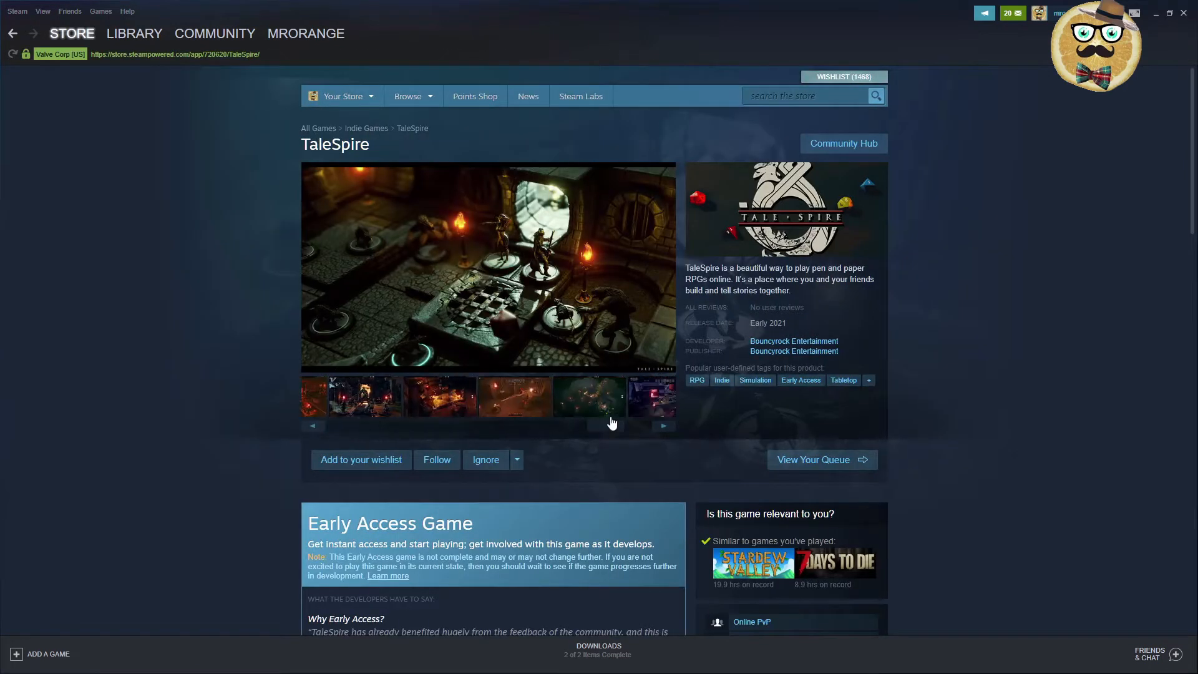
left_click(663, 426)
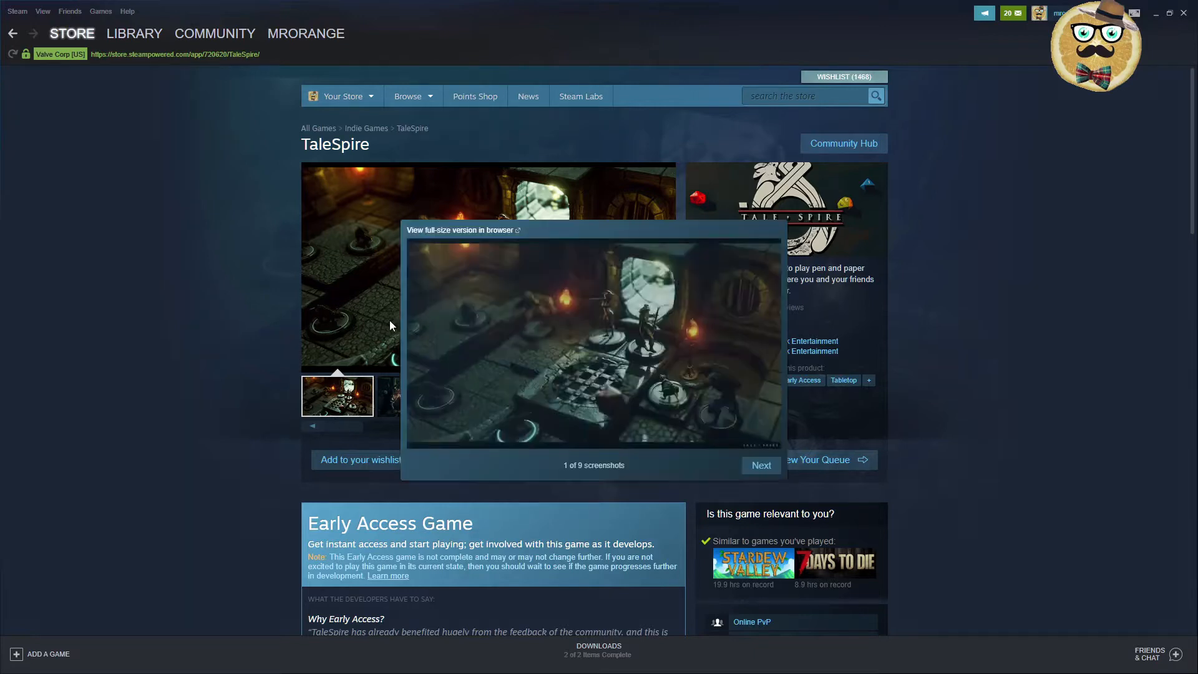
- Browse the next TaleSpire screenshots, close the viewer, and return to the list
left_click(759, 464)
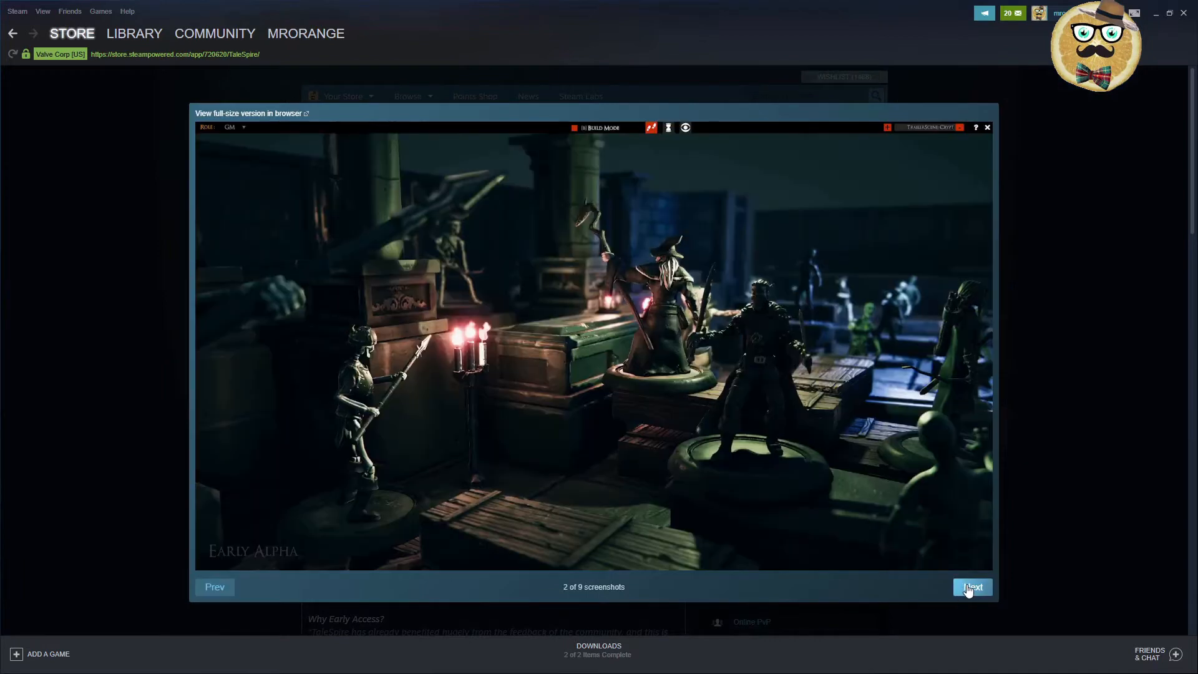
left_click(972, 587)
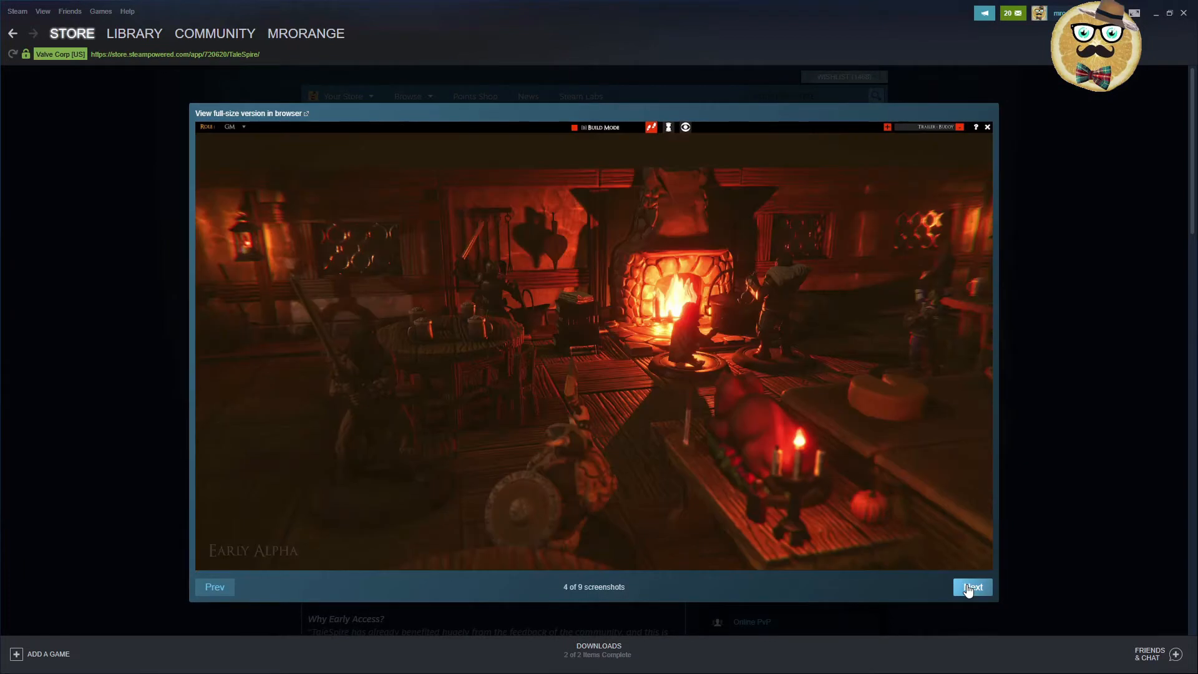
left_click(986, 126)
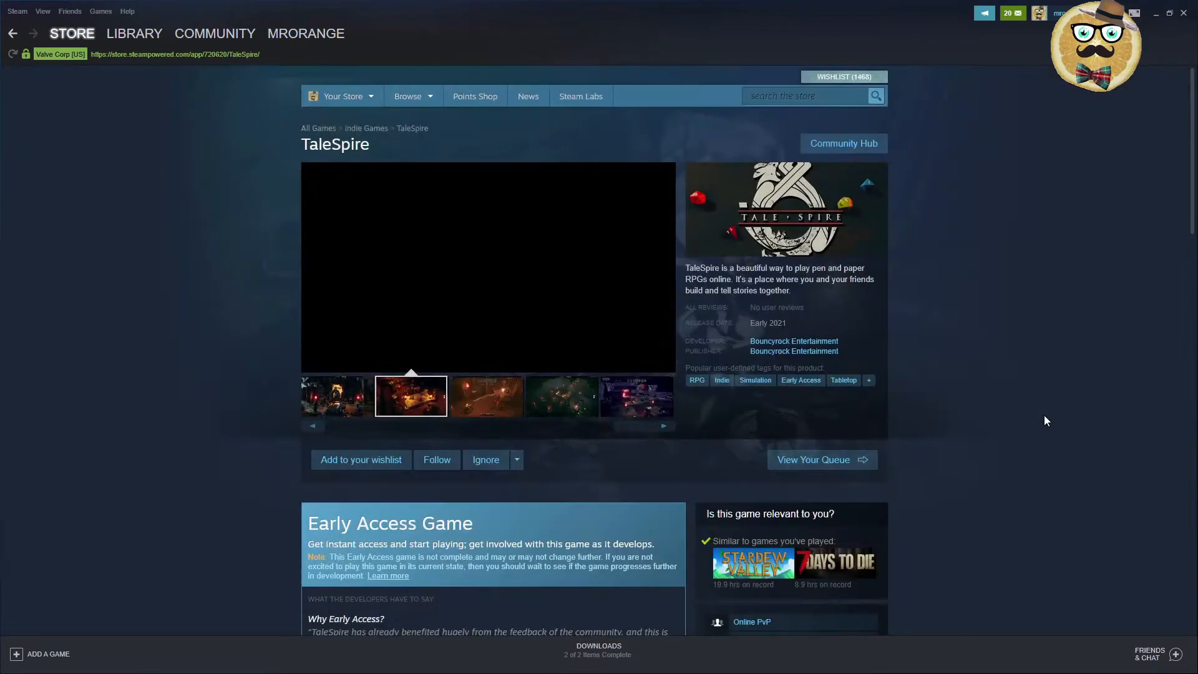
left_click(13, 33)
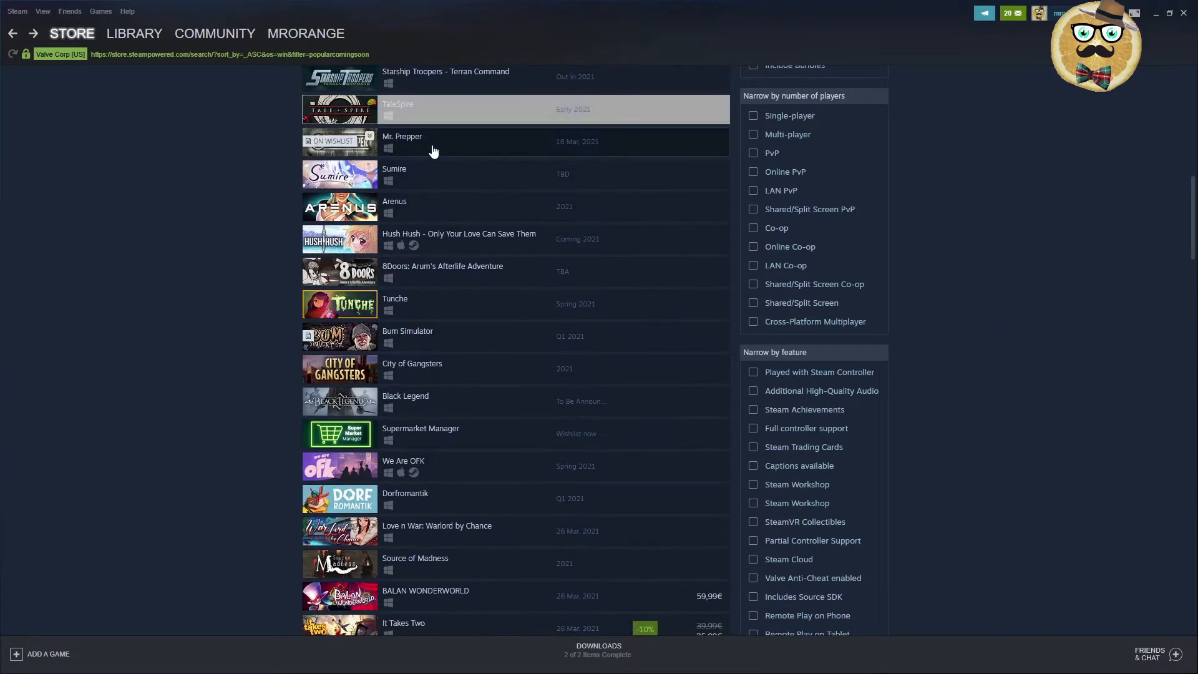
left_click(402, 140)
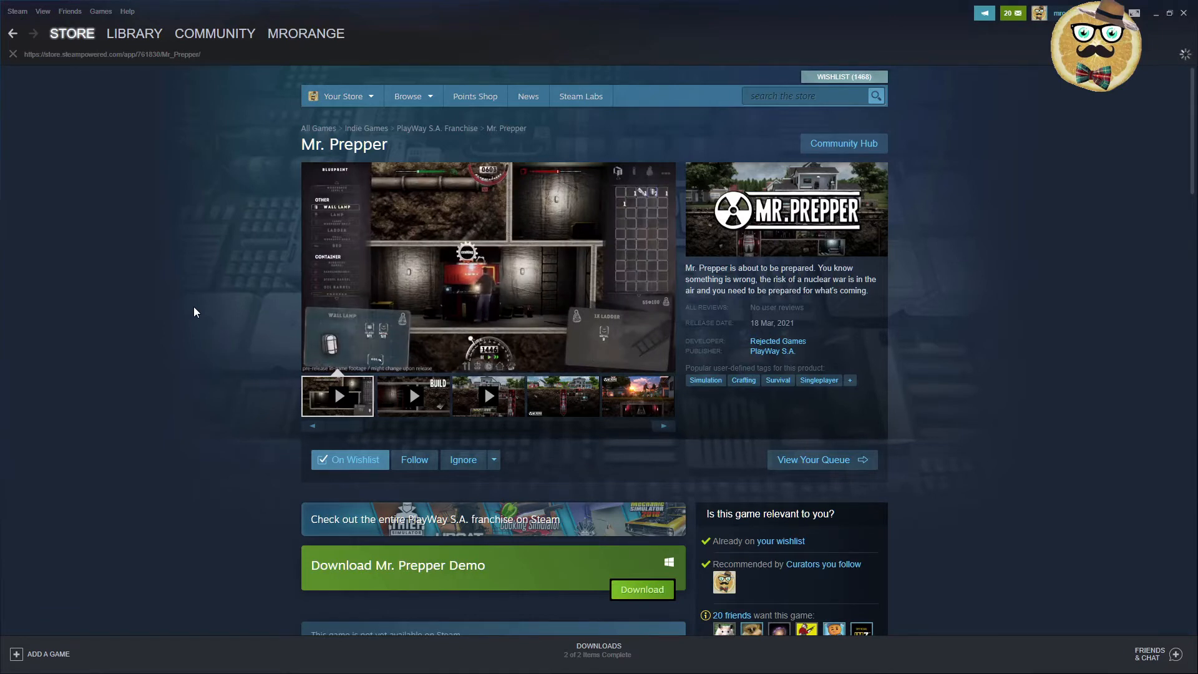
left_click(13, 33)
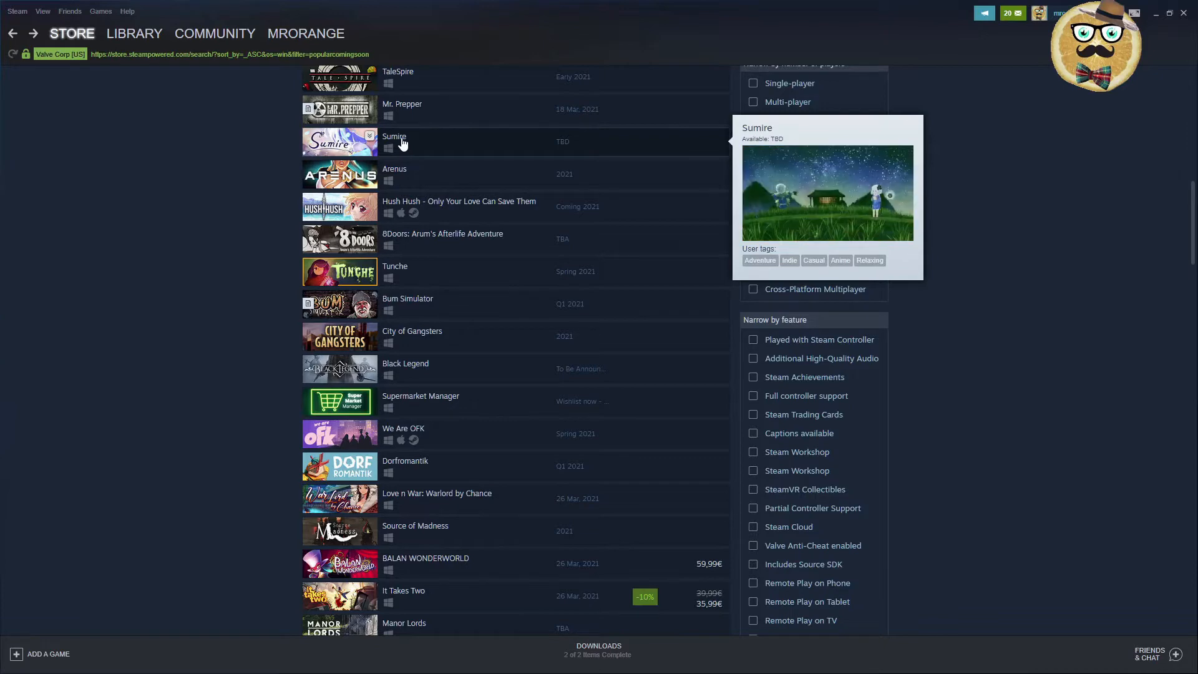
left_click(395, 141)
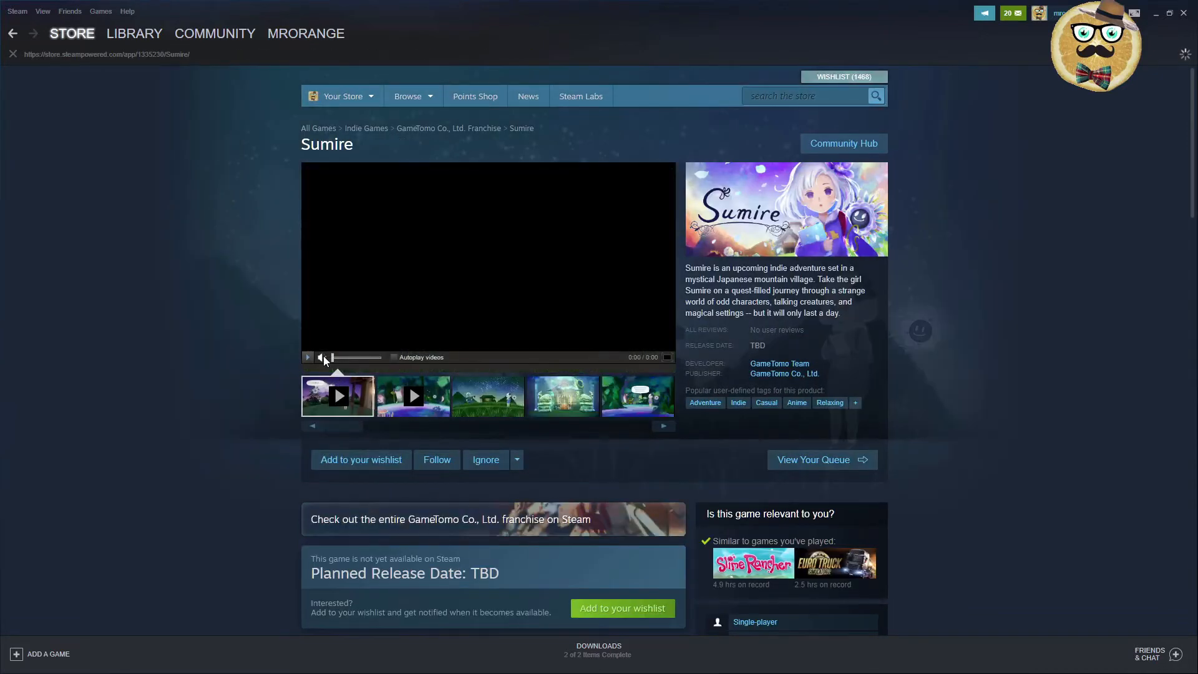
left_click(307, 357)
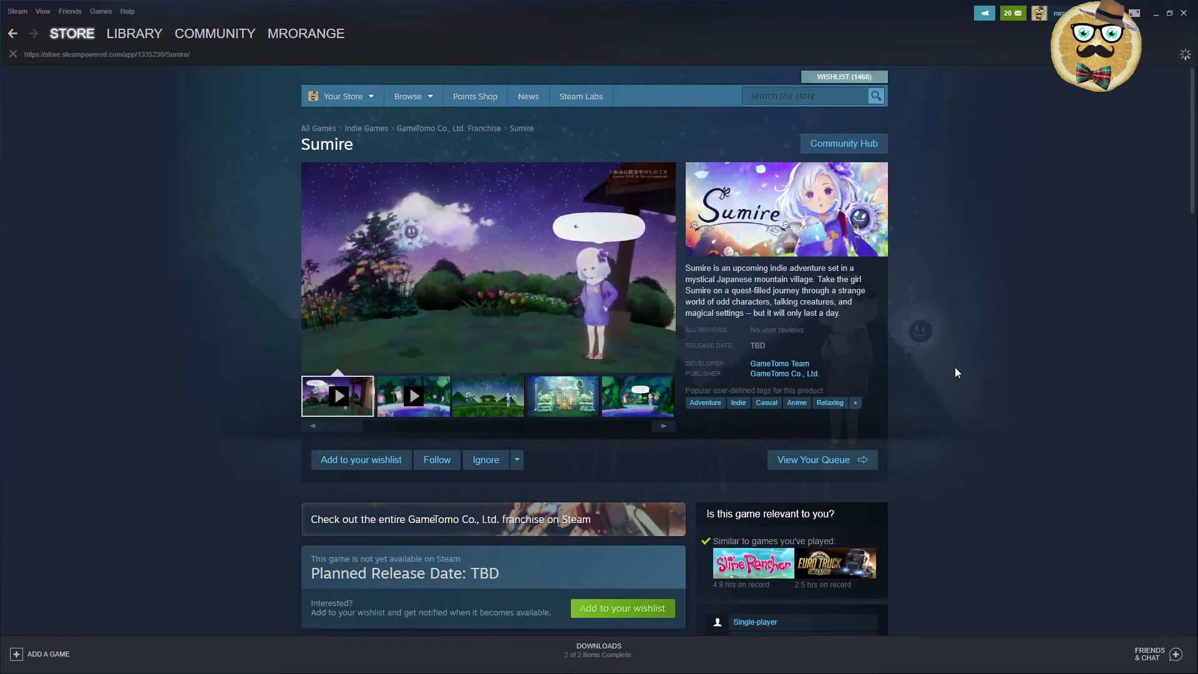
left_click(337, 394)
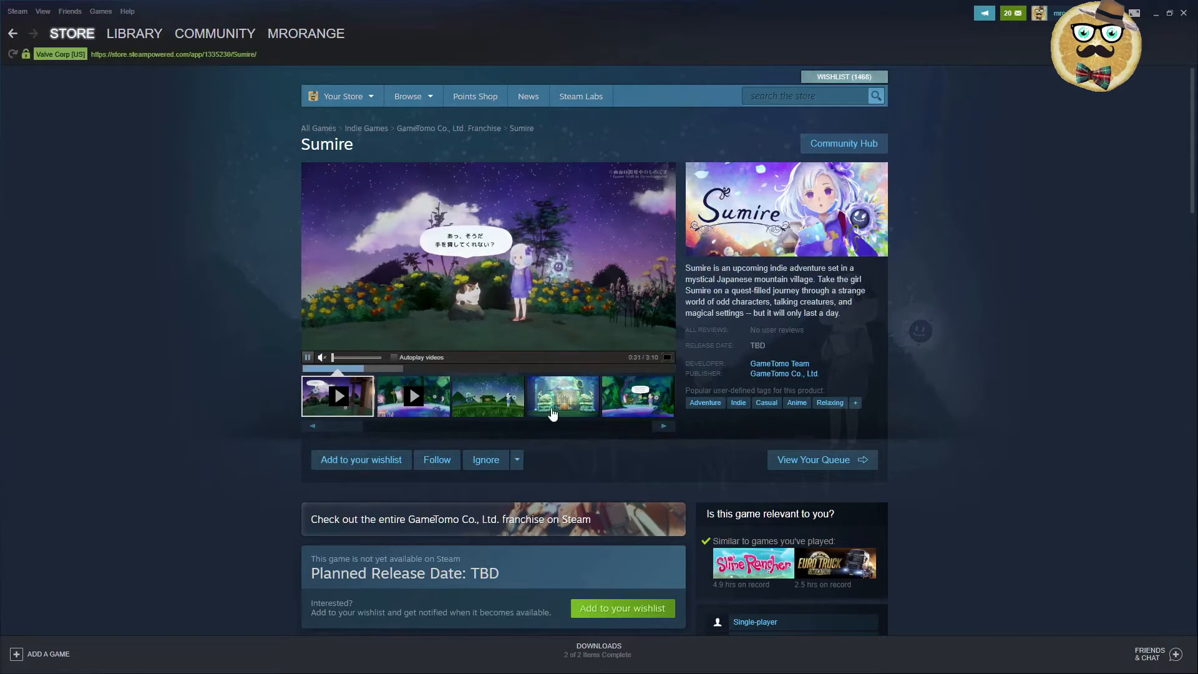
left_click(562, 396)
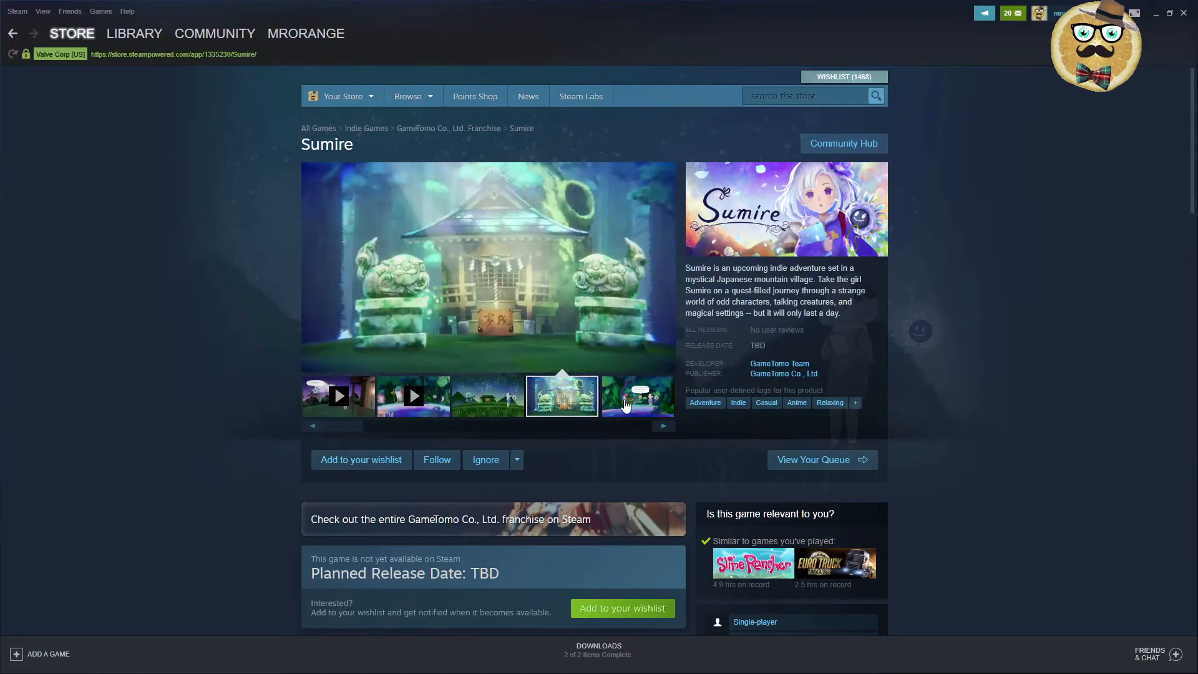
left_click(561, 396)
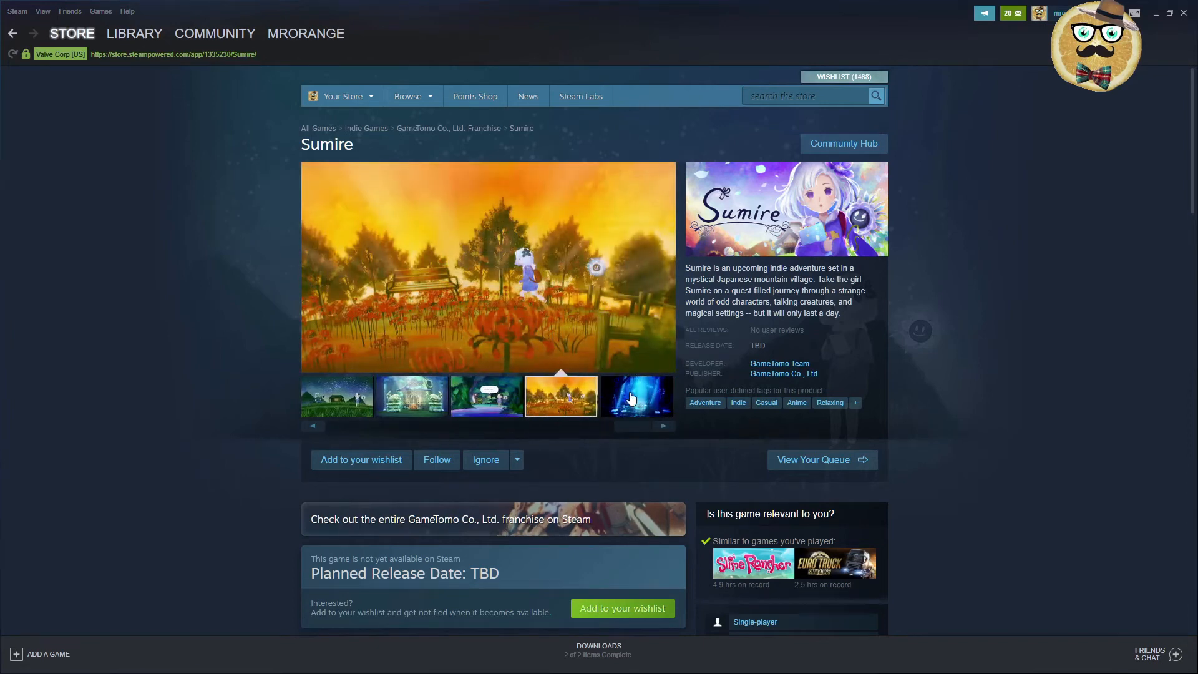
left_click(411, 395)
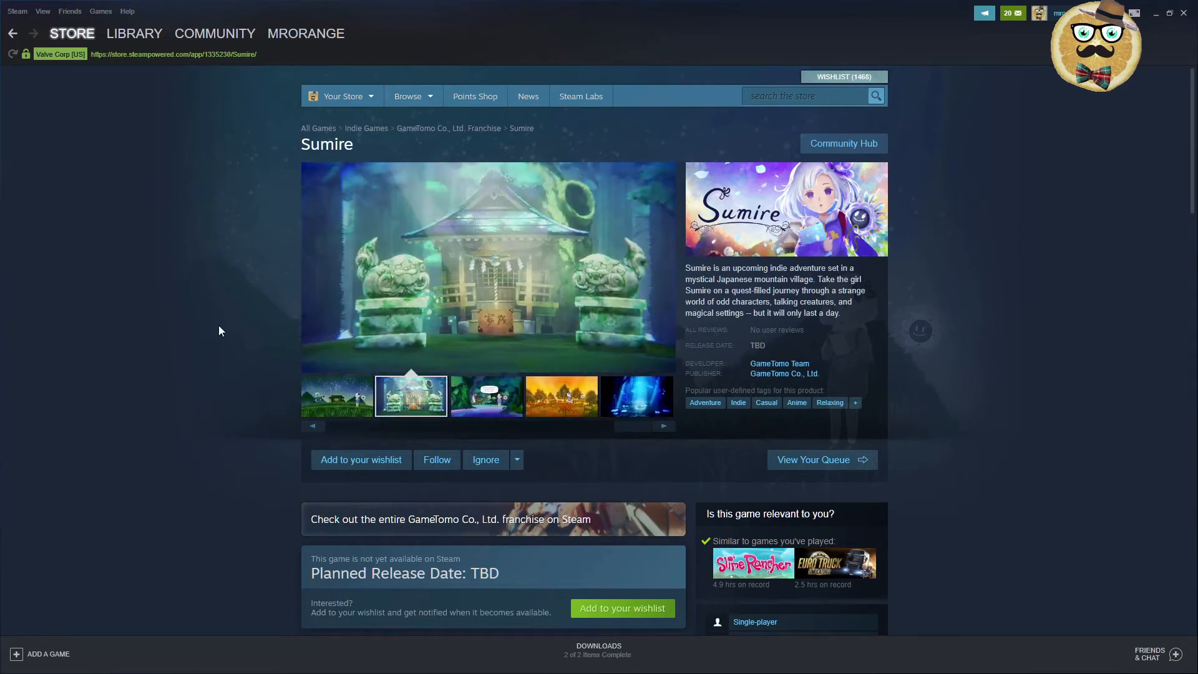
left_click(13, 33)
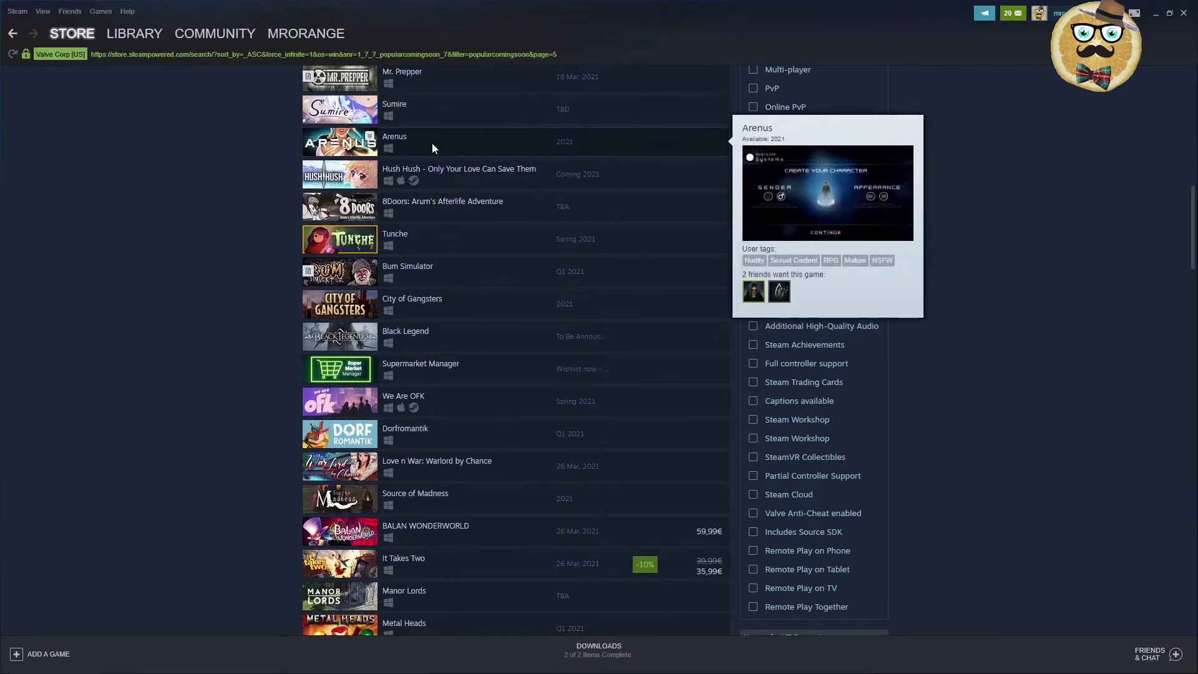
left_click(394, 142)
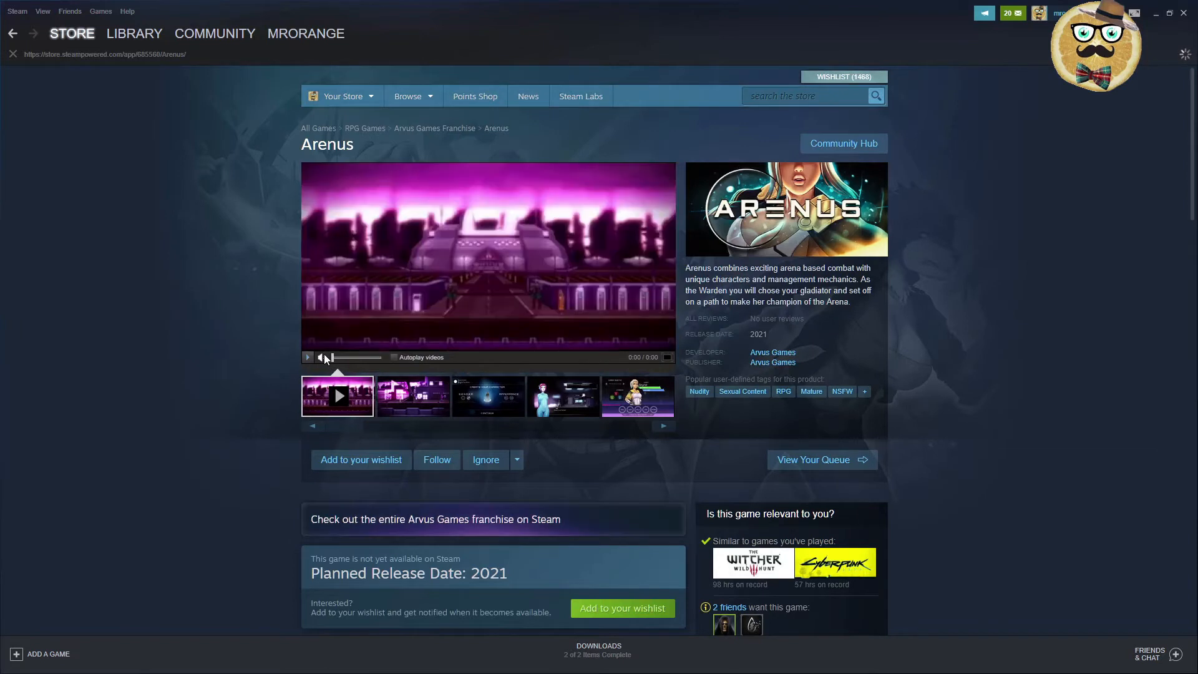
left_click(308, 357)
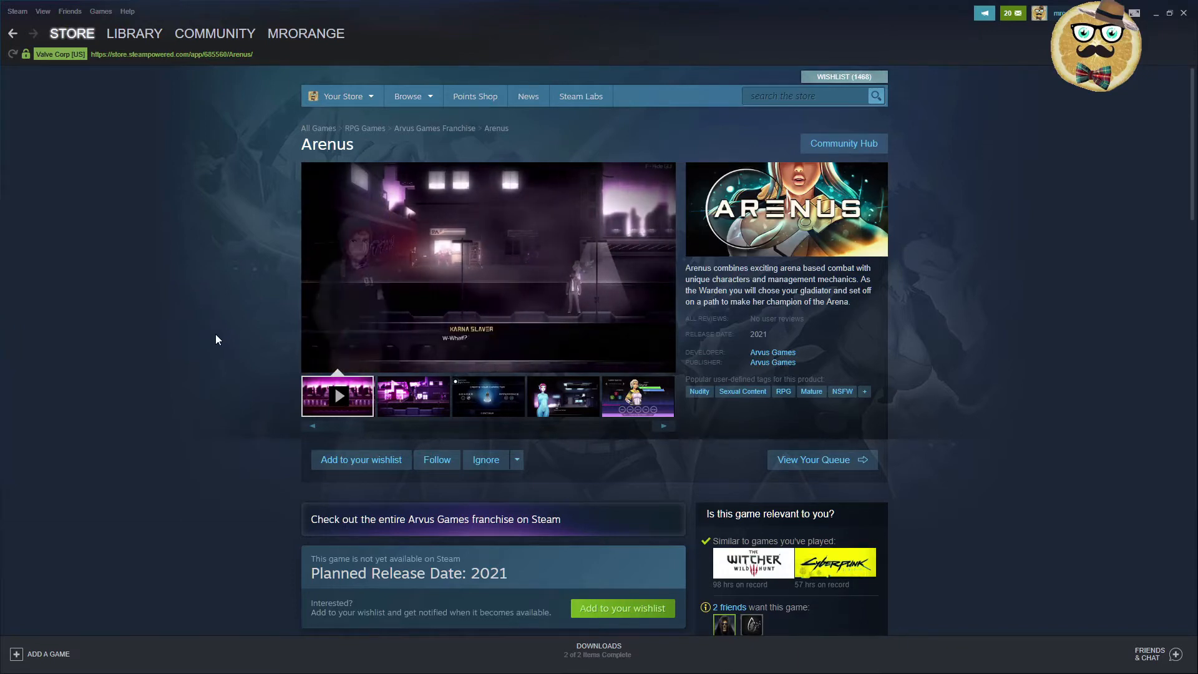
left_click(12, 33)
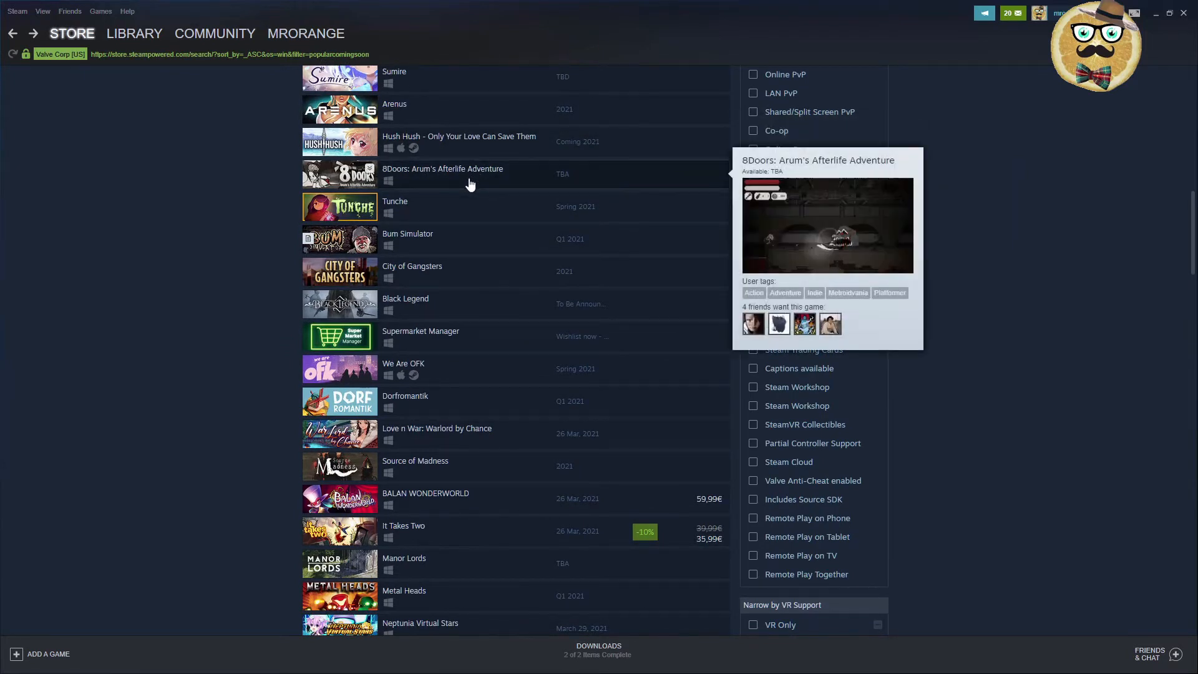
- Open 8Doors: Arum's Afterlife Adventure, then scroll the results and open Tunche's store page
left_click(443, 169)
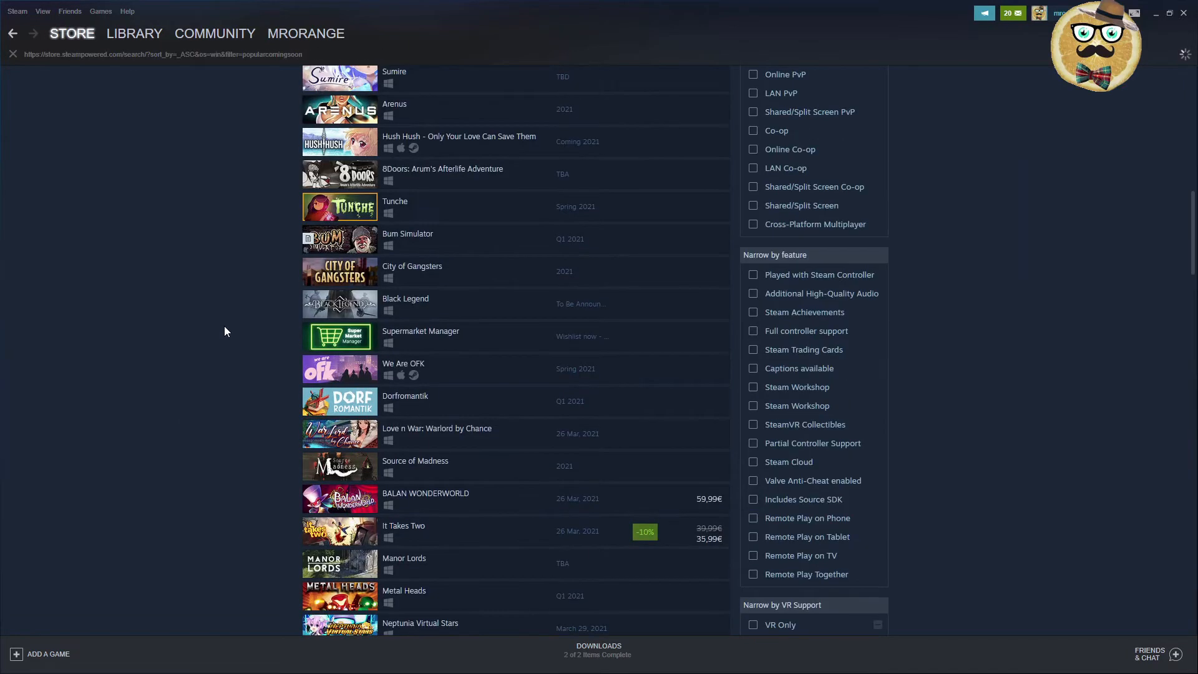
scroll("down", 3)
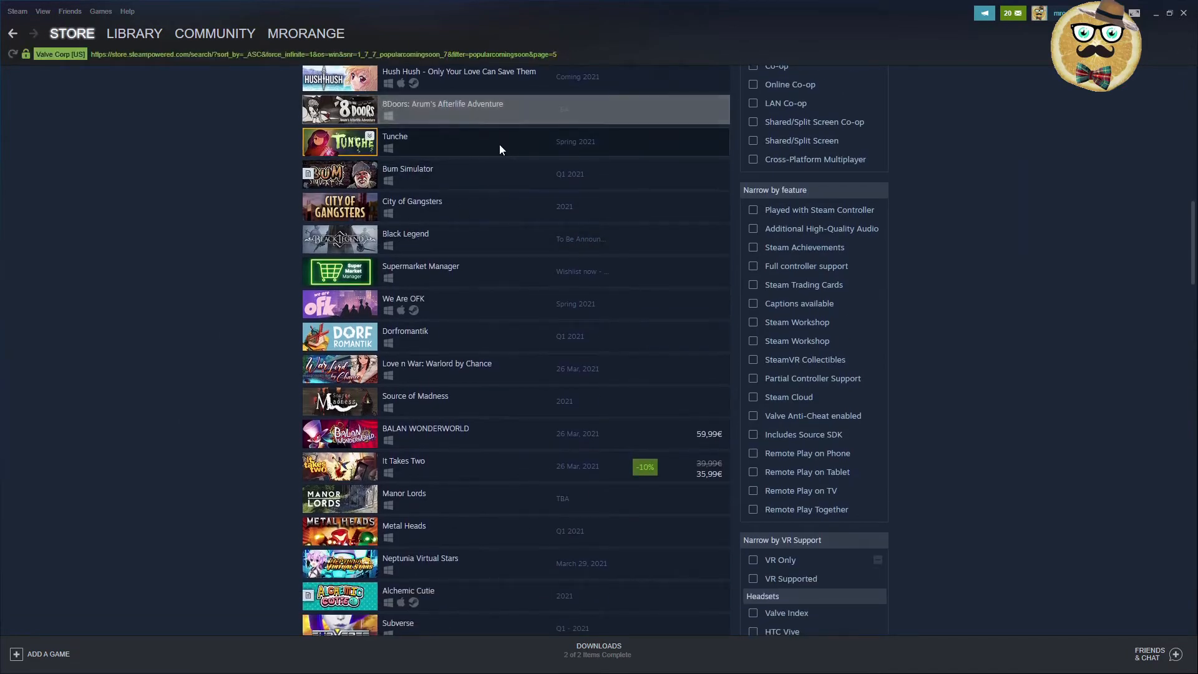
left_click(395, 141)
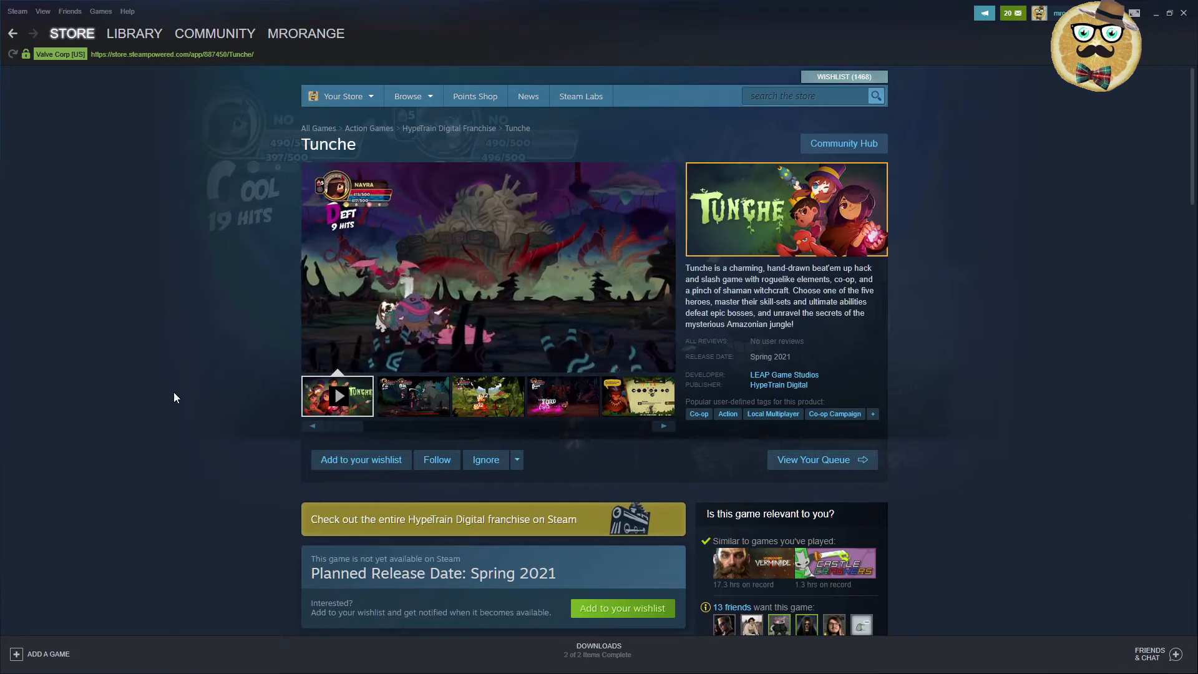
- Leave Tunche's store page for the popular upcoming games results list
left_click(361, 459)
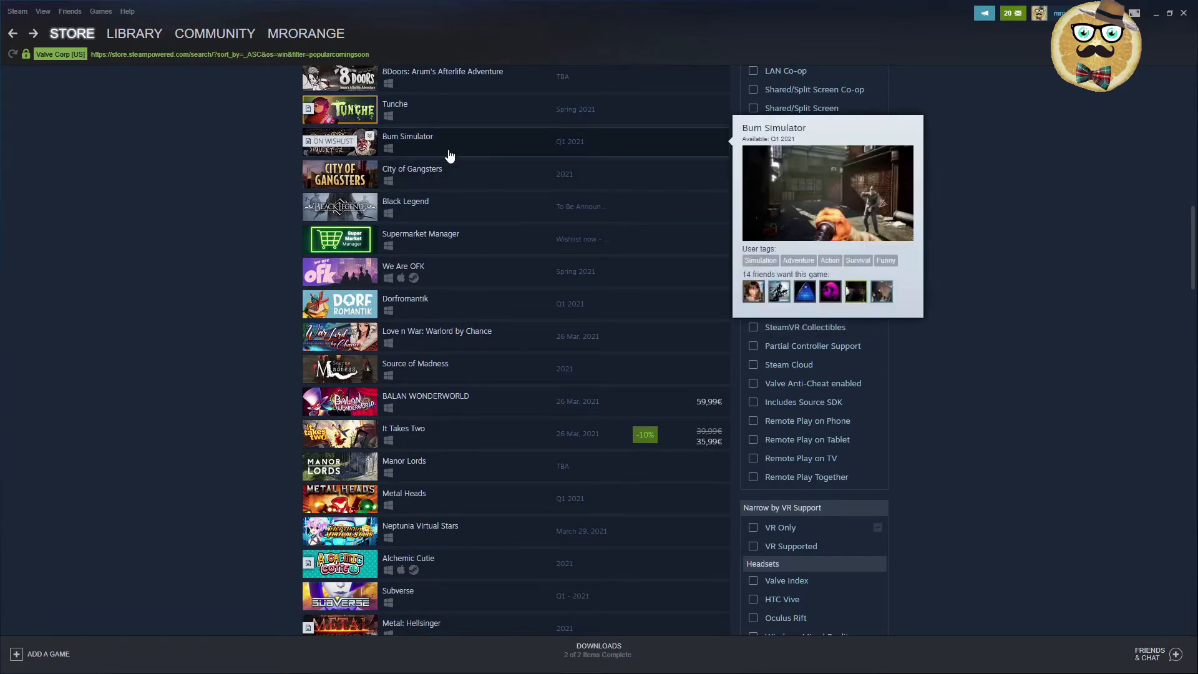
mouse_move(480, 188)
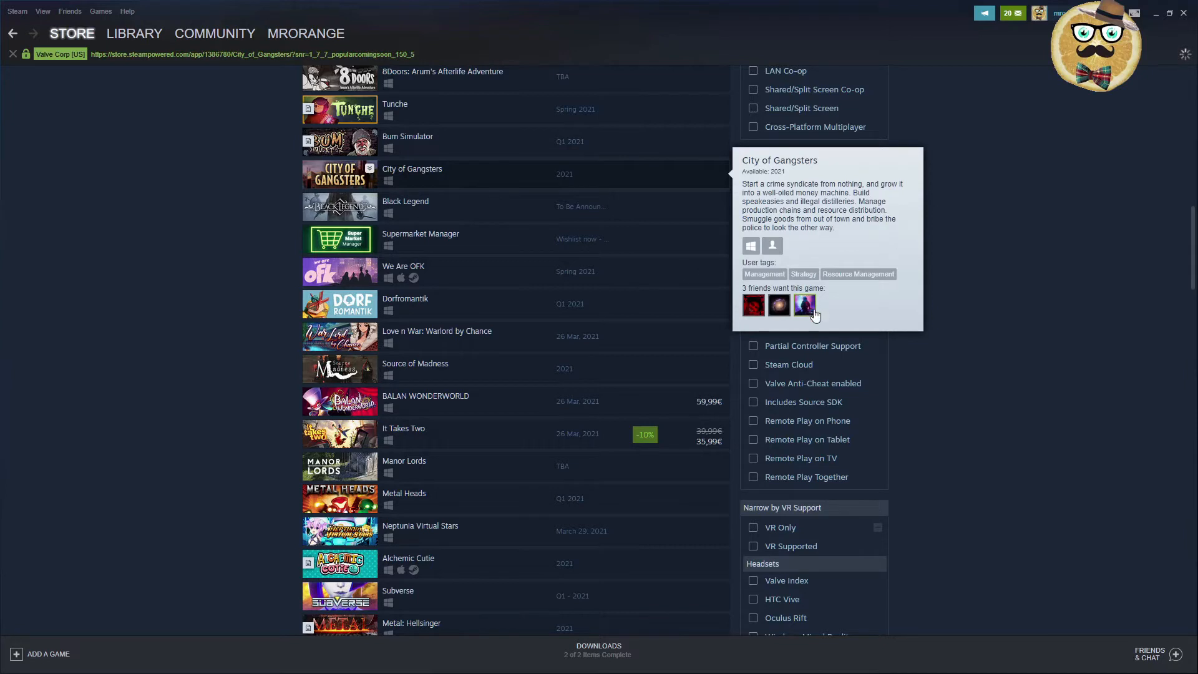
mouse_move(887, 506)
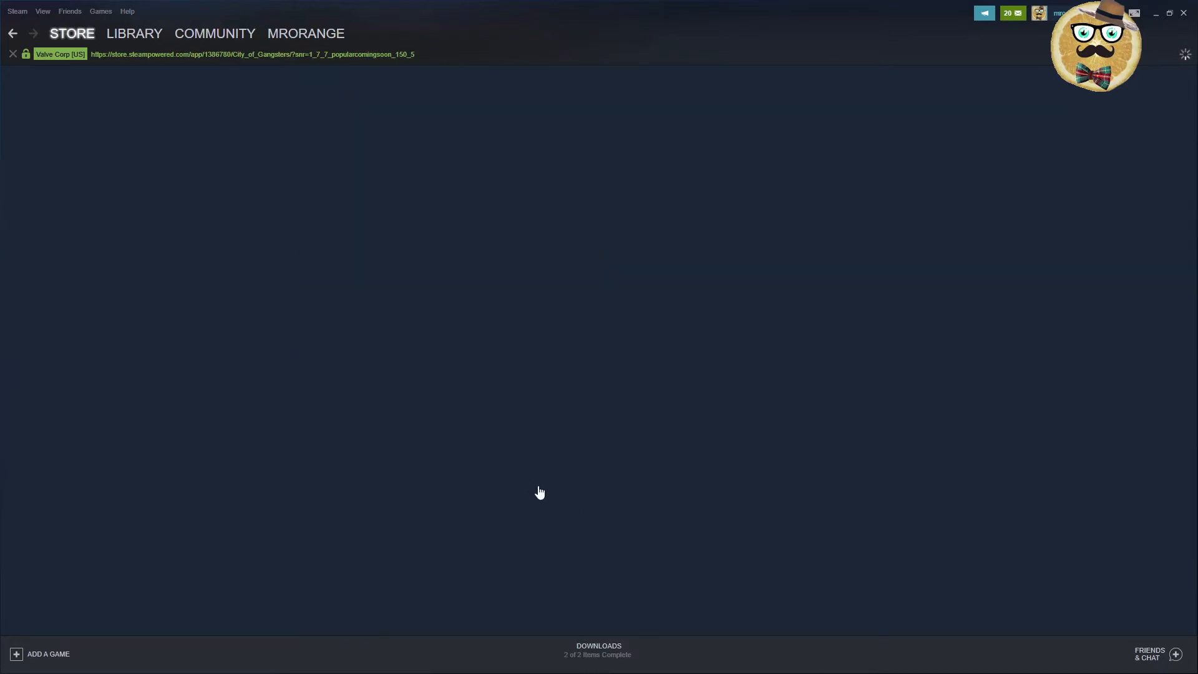
mouse_move(487, 156)
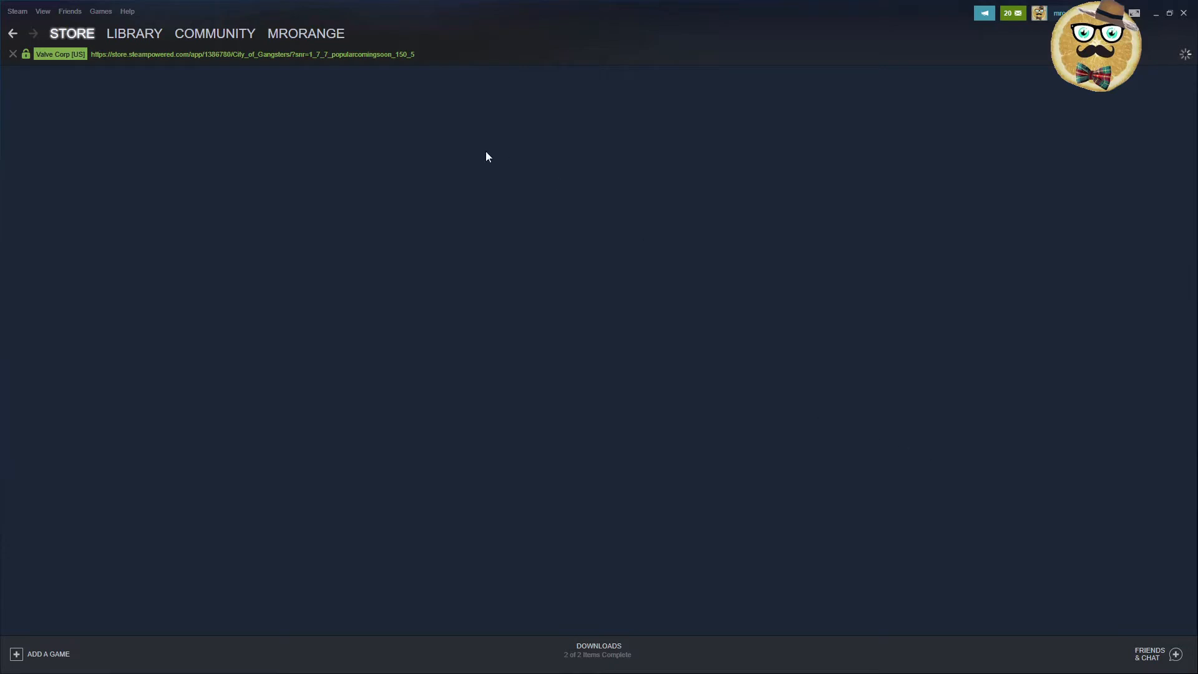
mouse_move(675, 425)
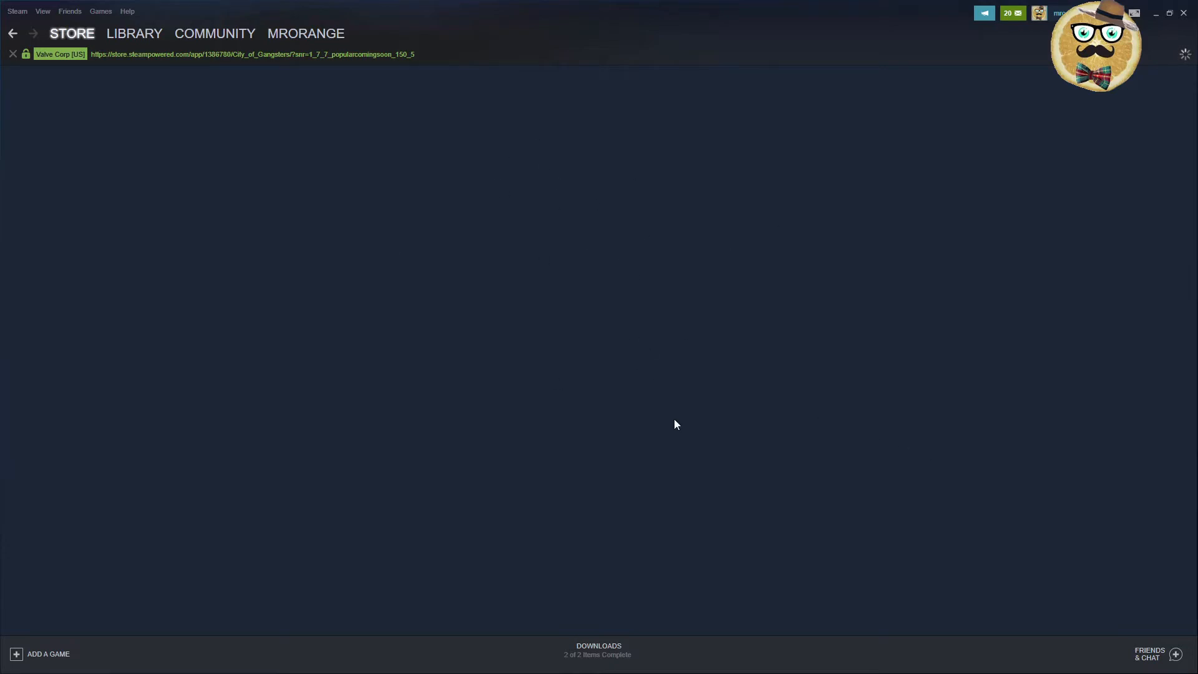
mouse_move(718, 411)
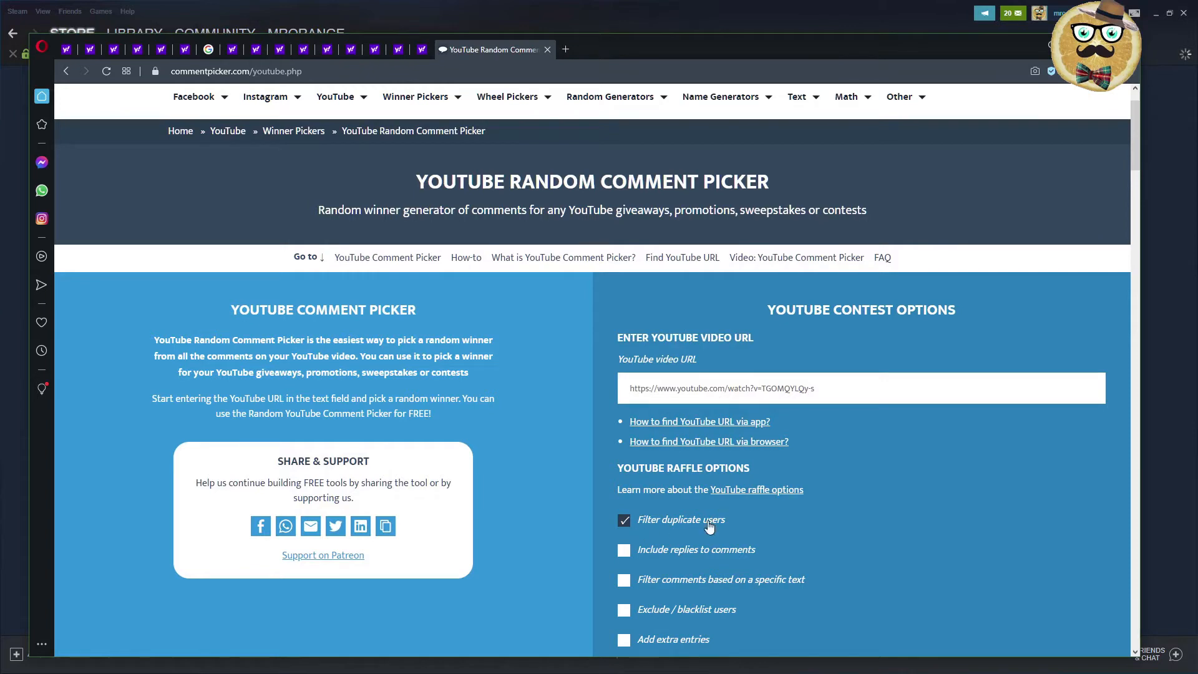
mouse_move(647, 51)
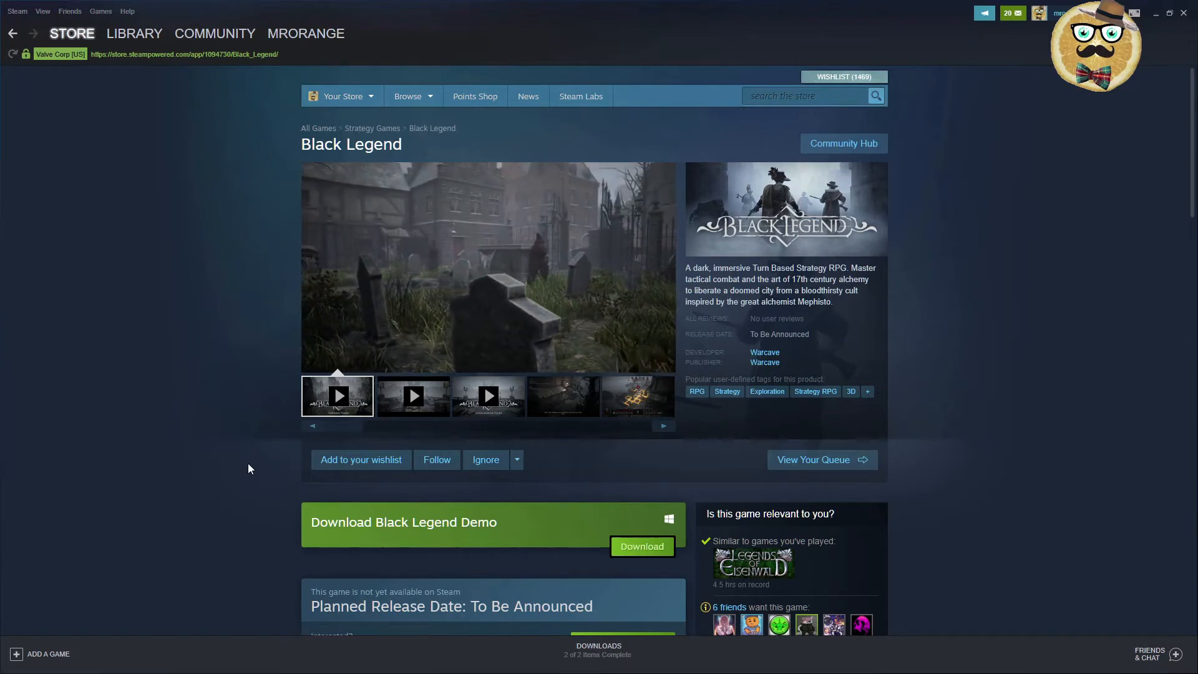
- Go back from Black Legend's store page to the upcoming games results
left_click(12, 33)
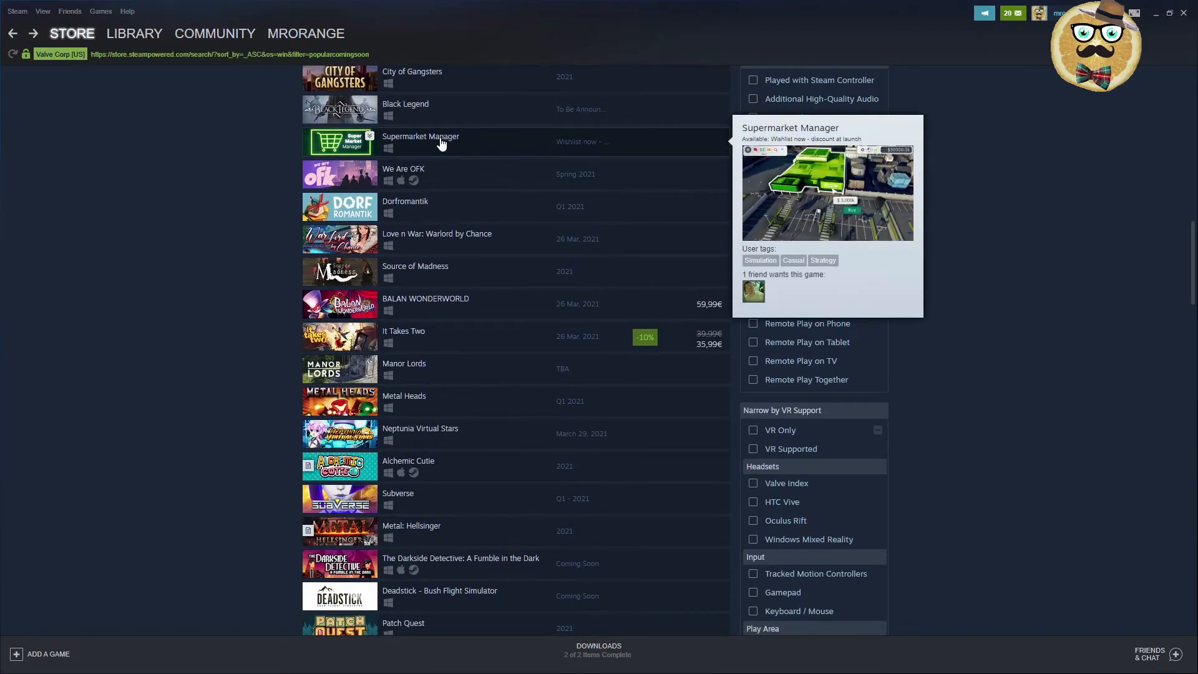
- Open Supermarket Manager's store page, then return to the upcoming games list
left_click(420, 142)
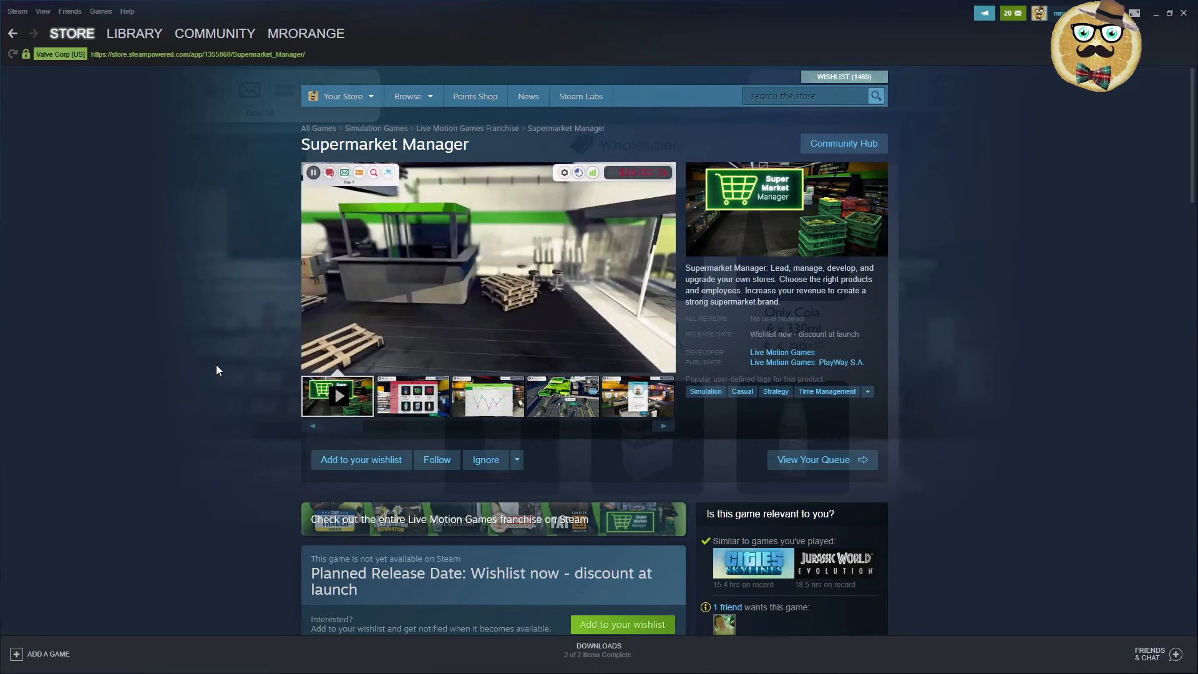
left_click(13, 33)
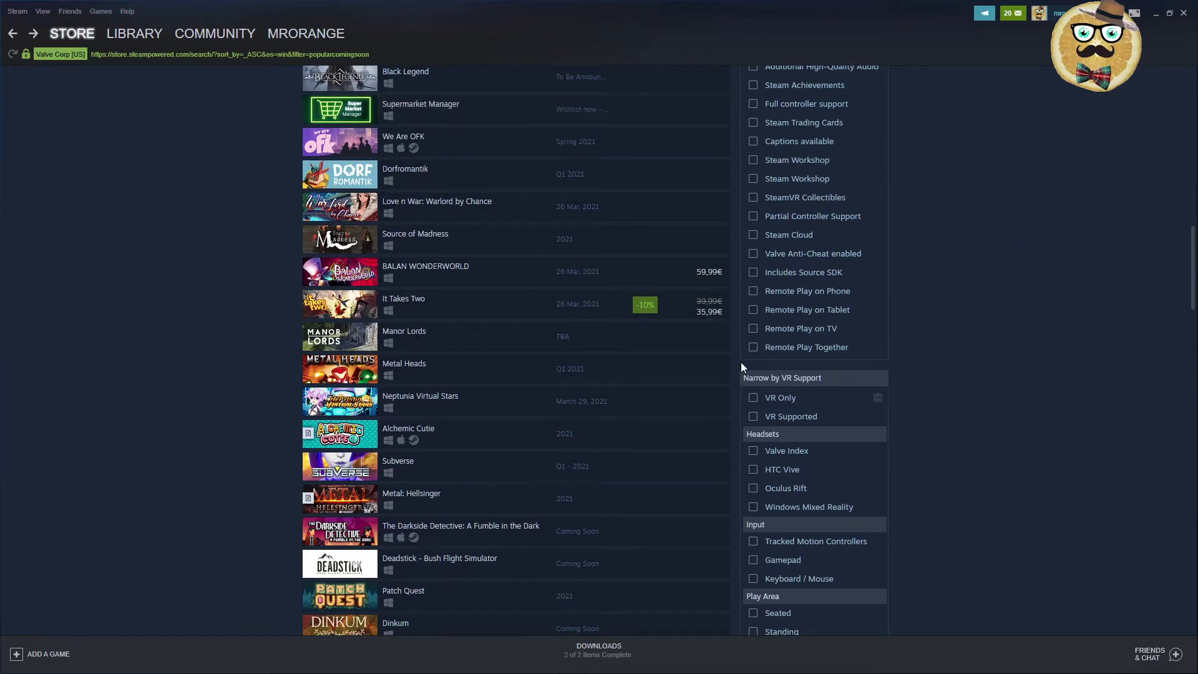
mouse_move(467, 130)
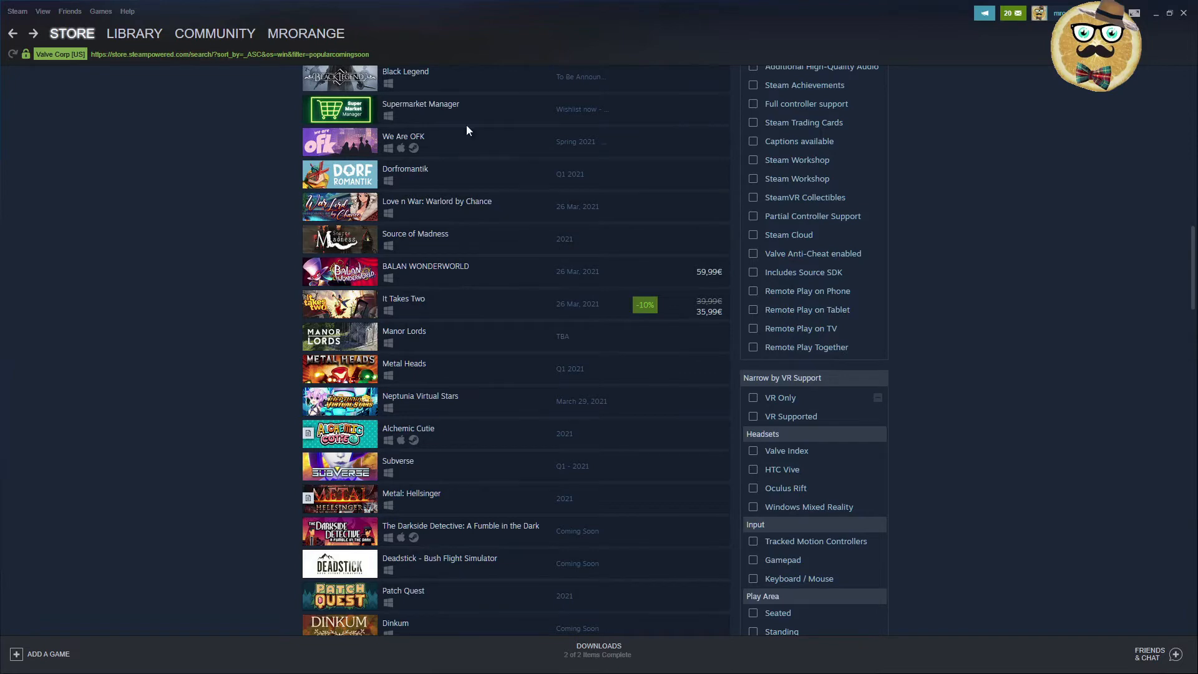
mouse_move(469, 143)
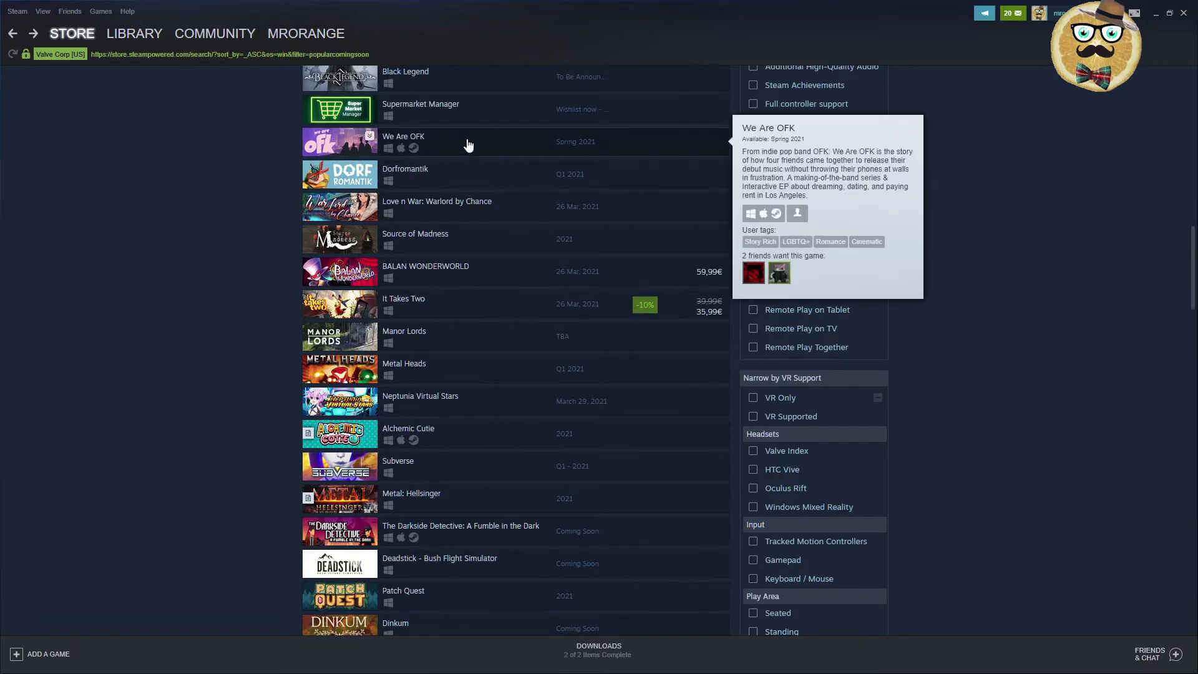
- Open We Are OFK's store page from the upcoming games results
left_click(404, 142)
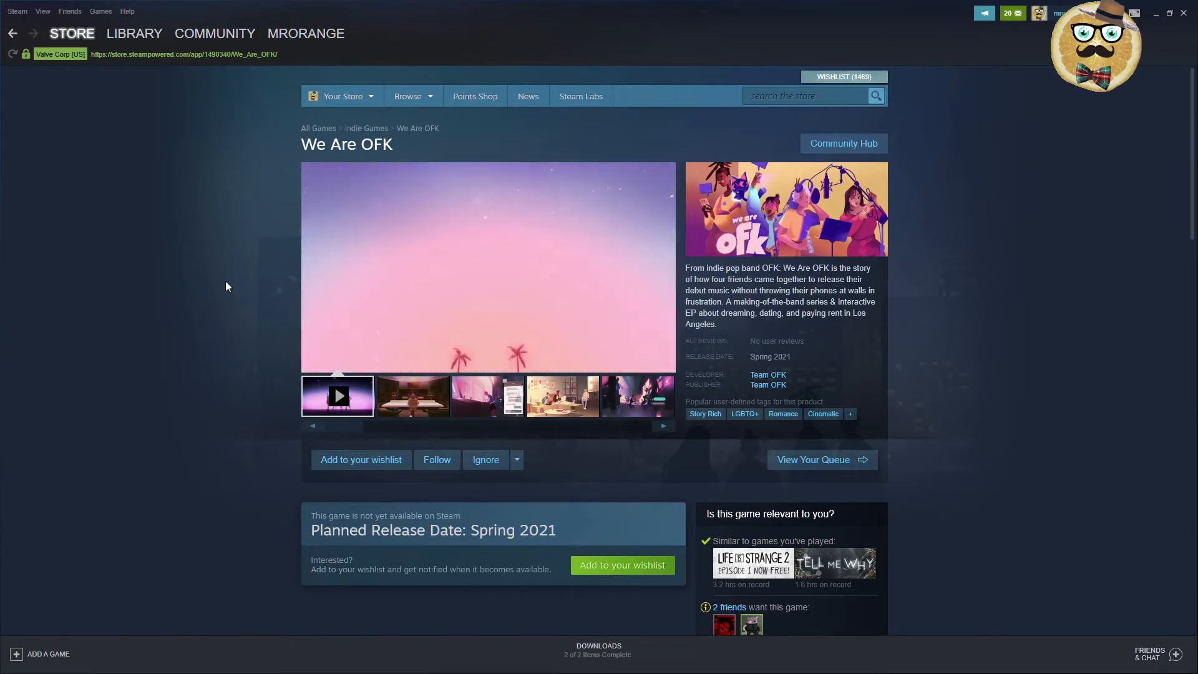
- Return to the upcoming list, open Dorfromantik, and add it to the wishlist
left_click(13, 33)
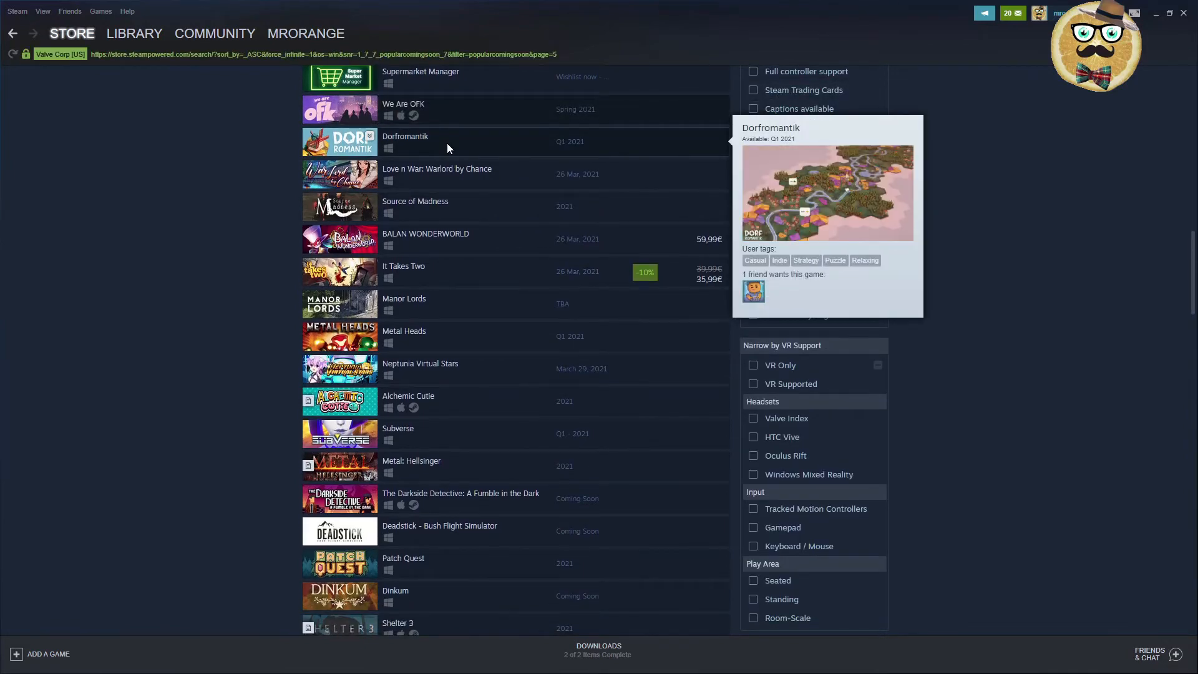
left_click(404, 141)
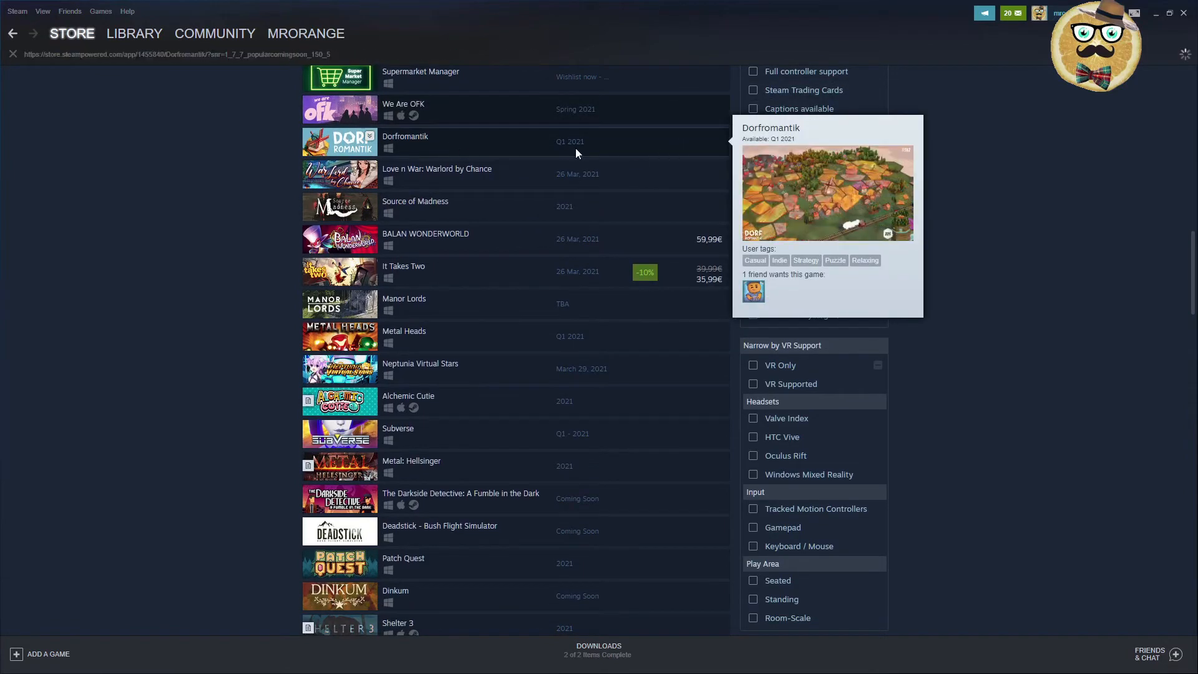
left_click(405, 142)
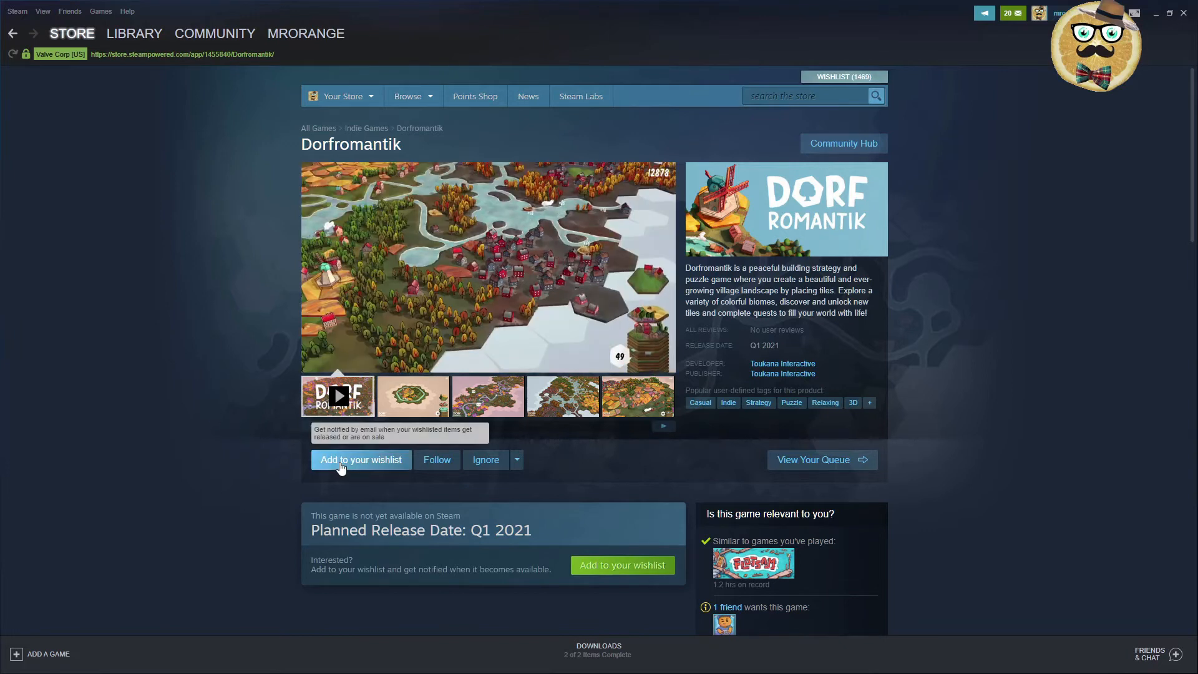
left_click(361, 460)
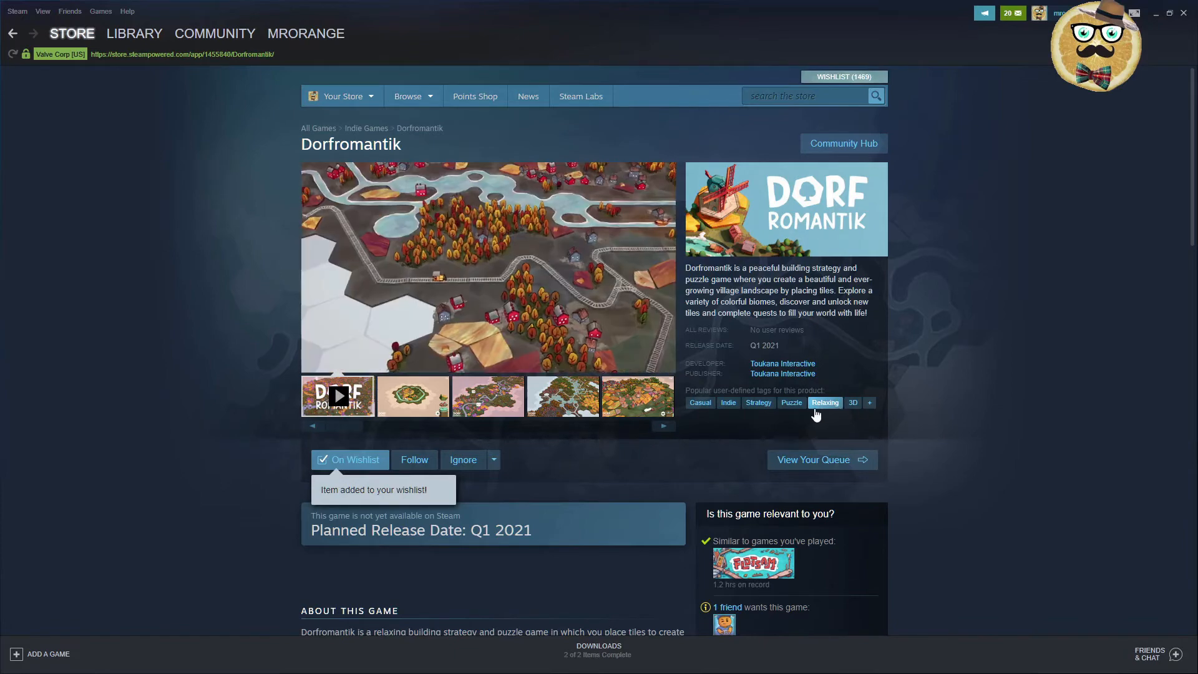
scroll("down", 3)
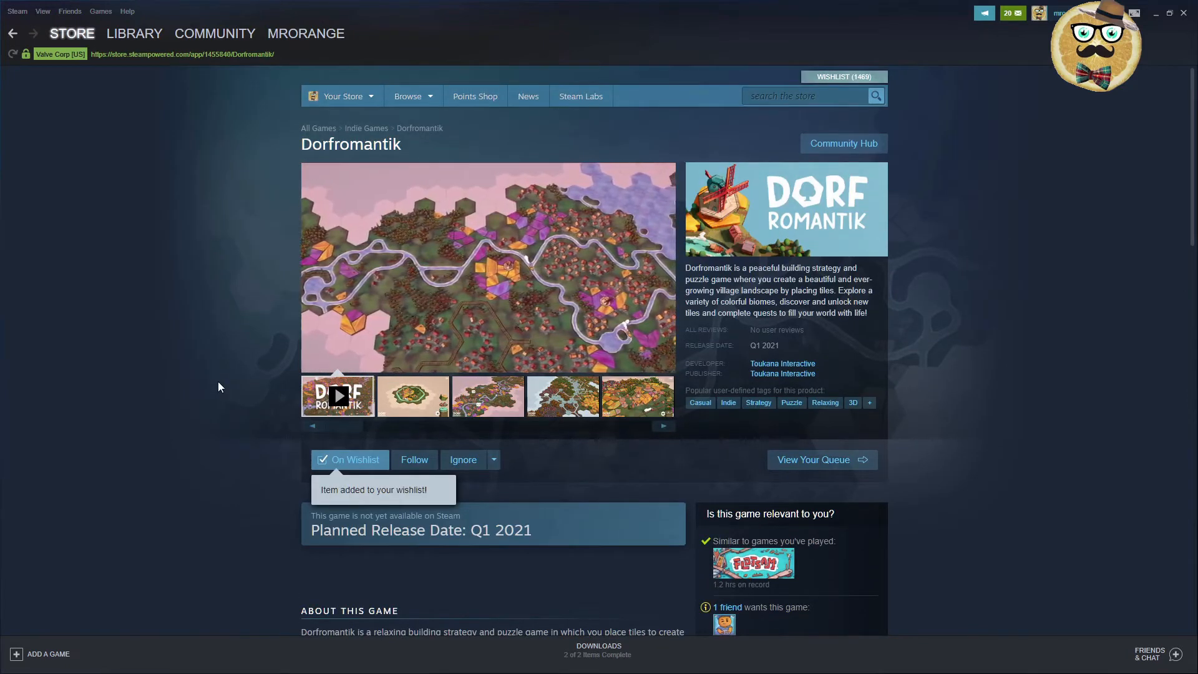
- Go back, open Source of Madness, and watch its trailer full screen
left_click(12, 33)
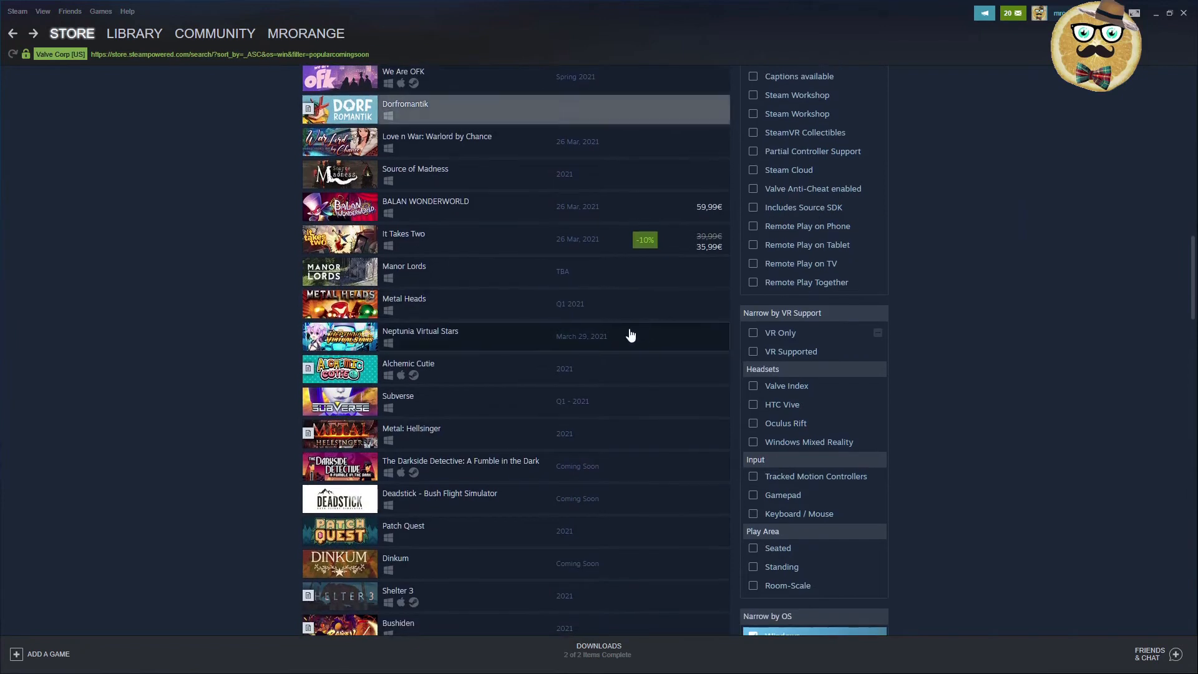
mouse_move(493, 142)
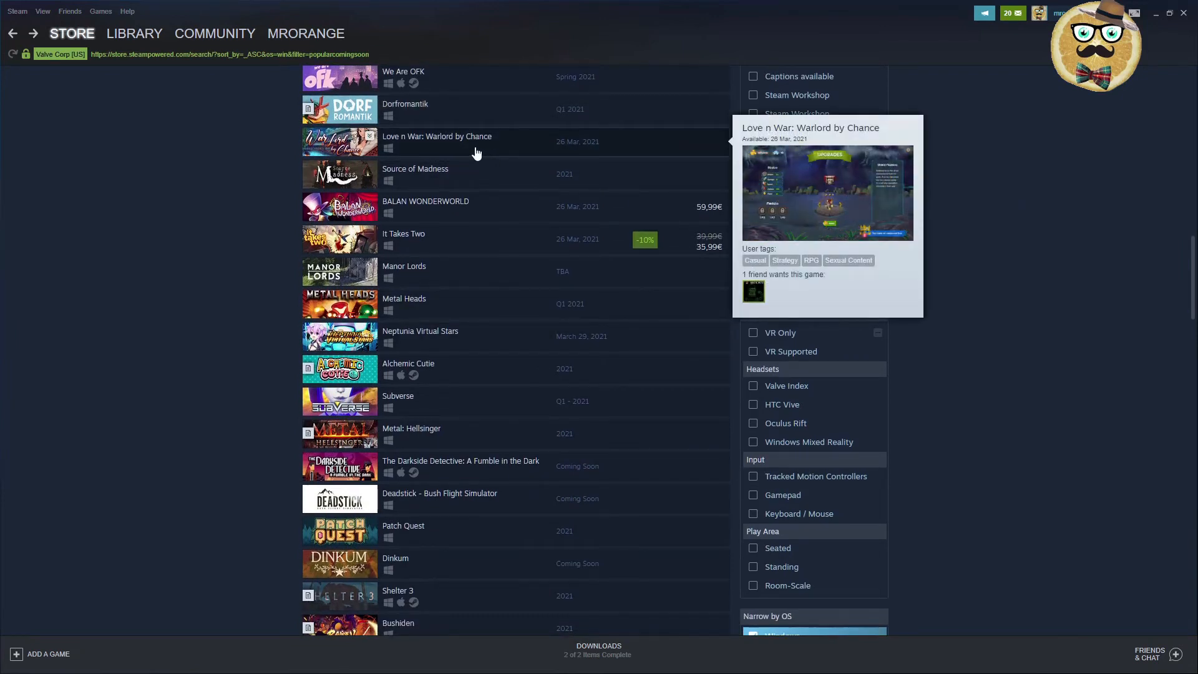
mouse_move(431, 176)
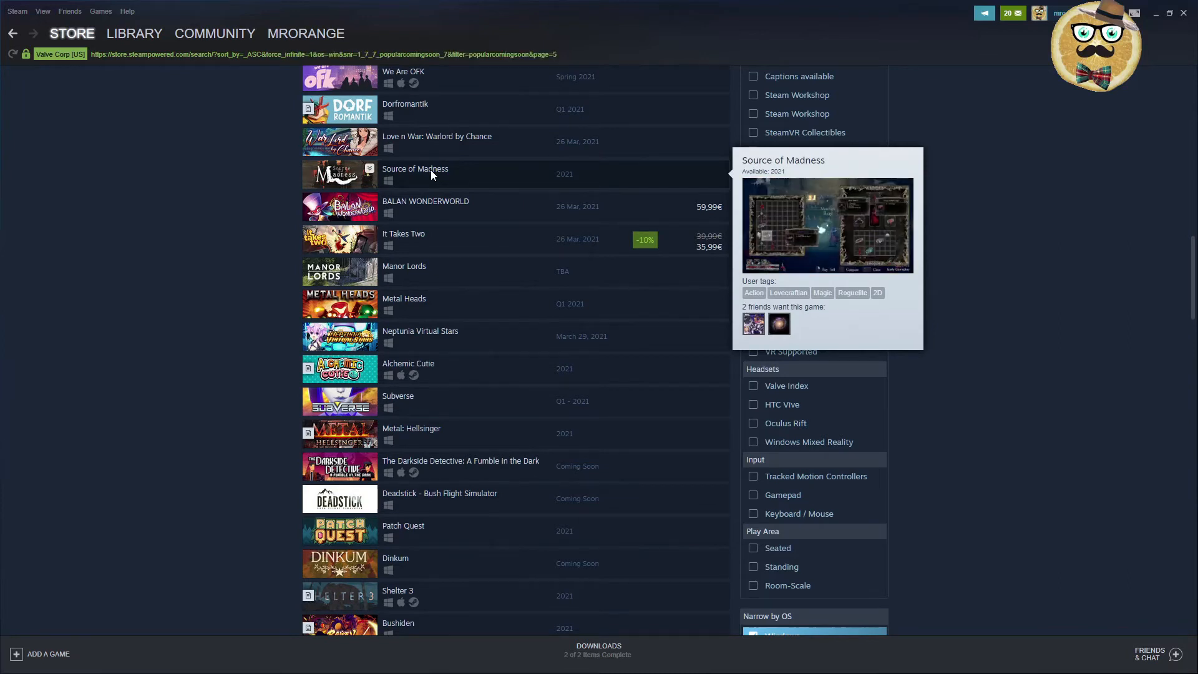
left_click(415, 169)
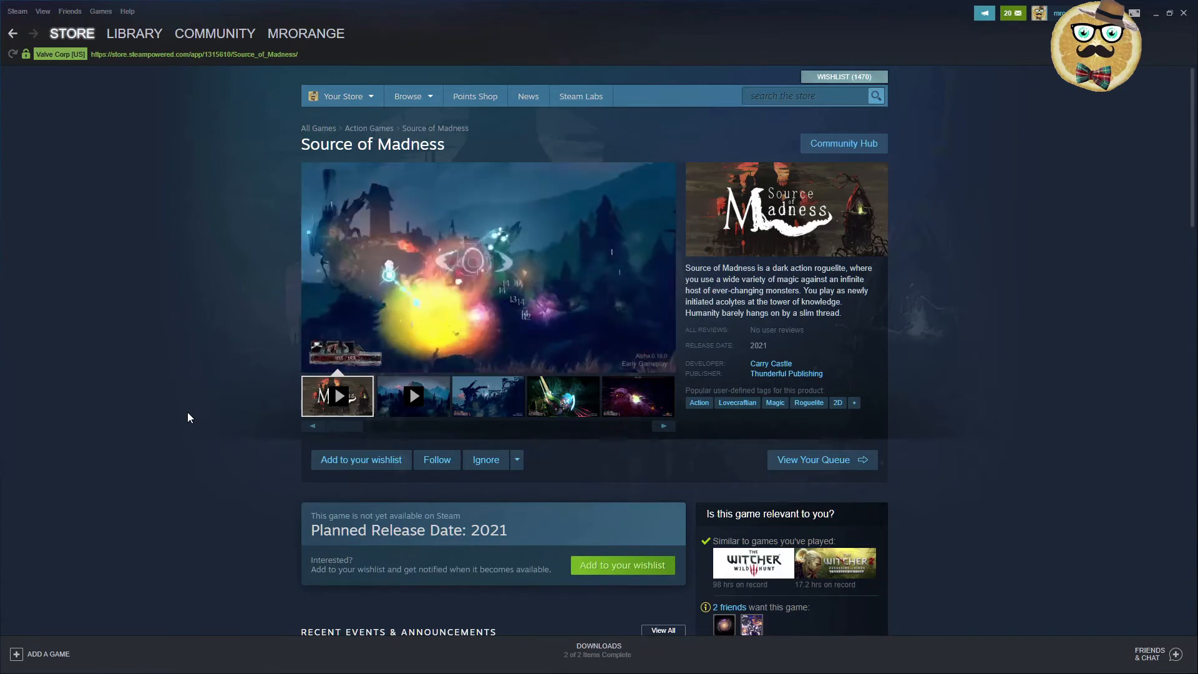
left_click(339, 395)
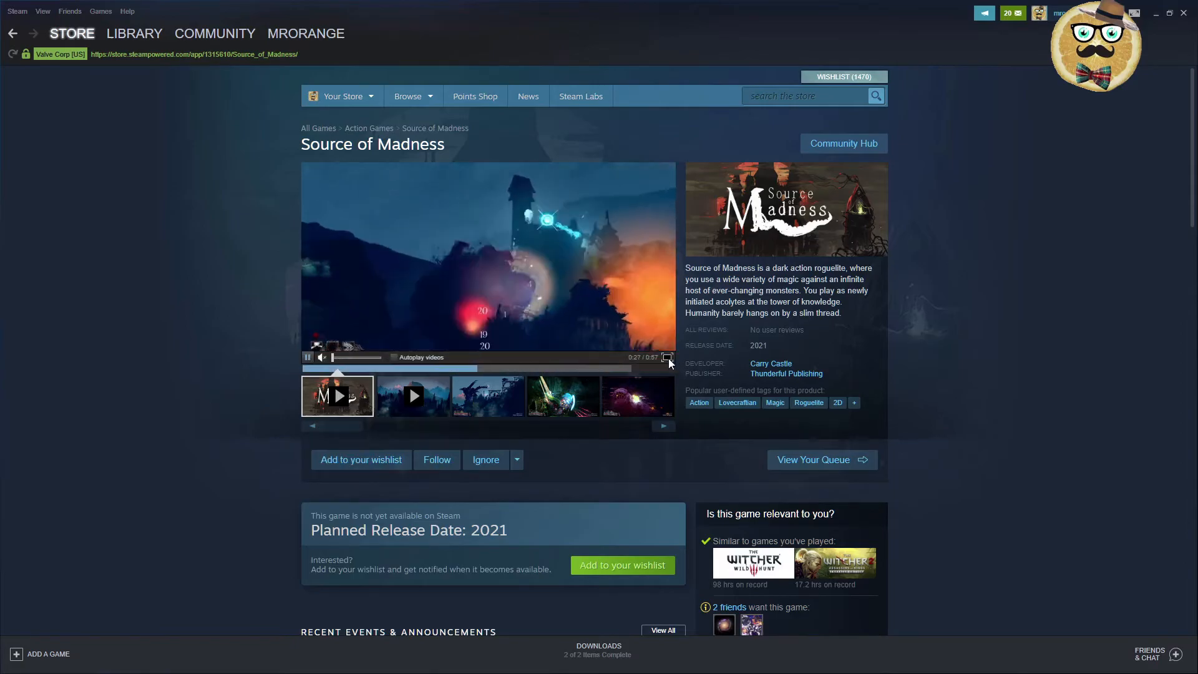
left_click(667, 357)
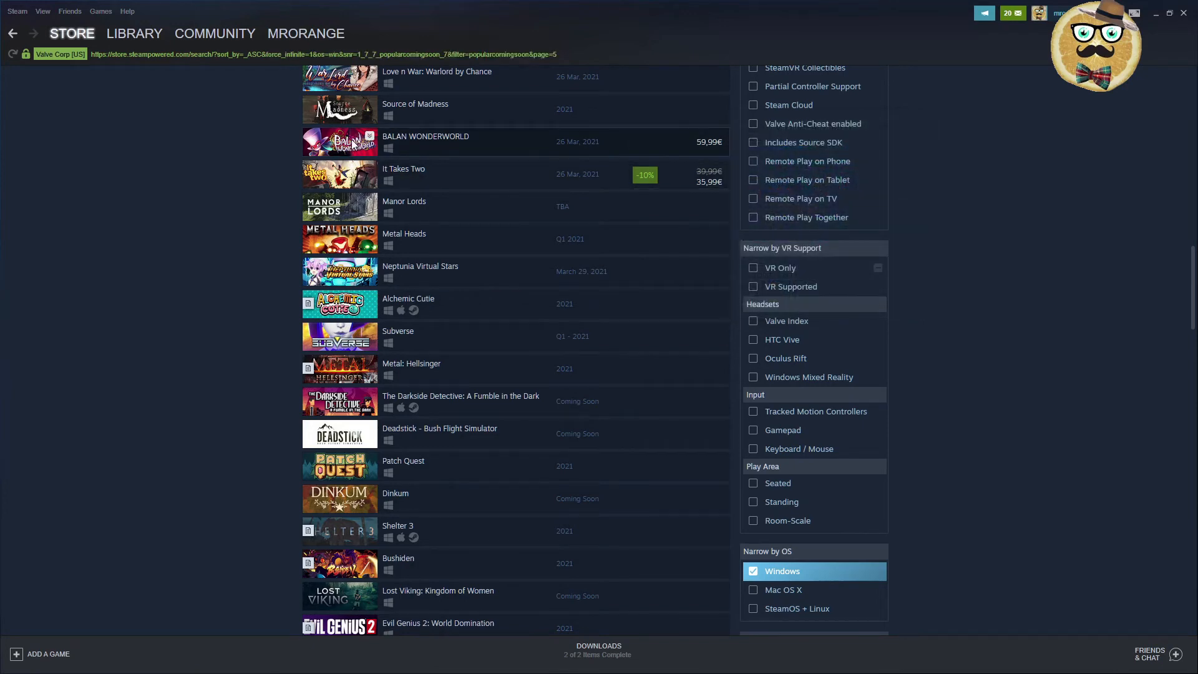
left_click(426, 142)
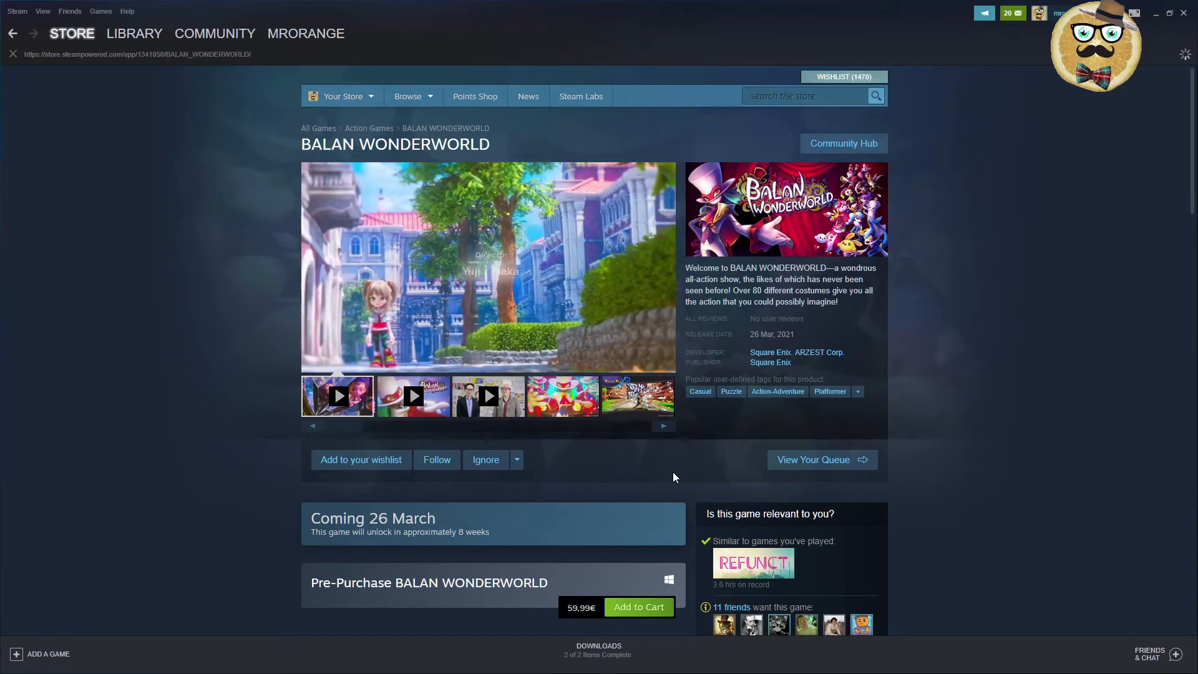
left_click(338, 395)
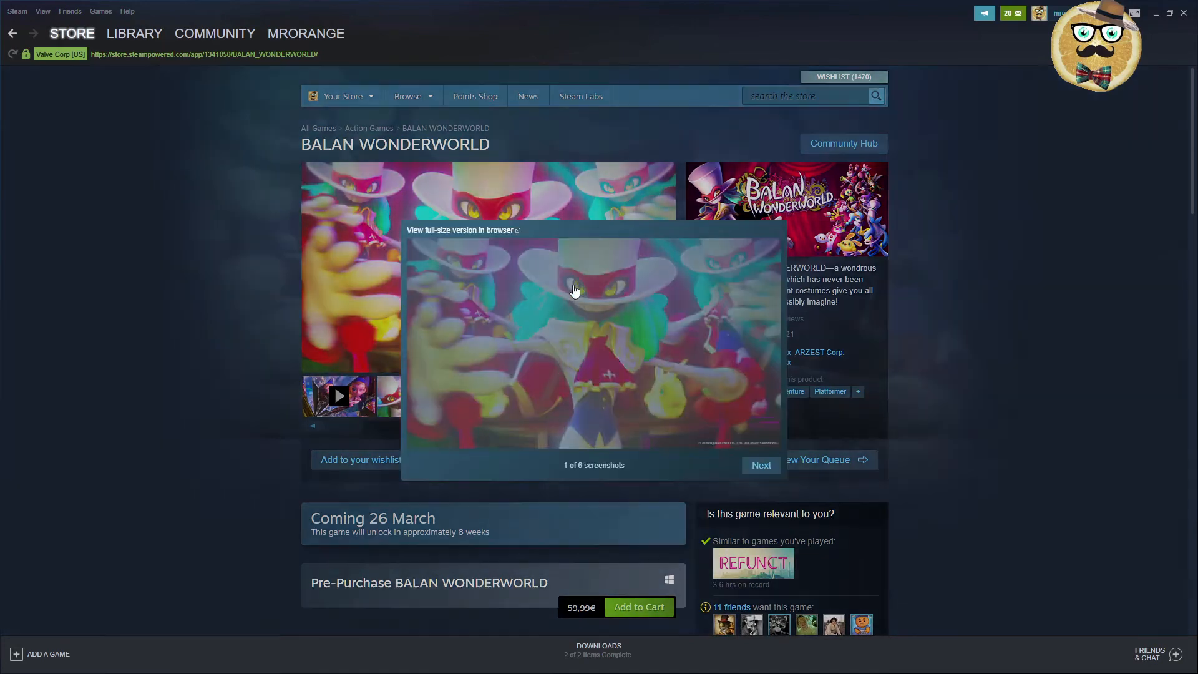
left_click(760, 464)
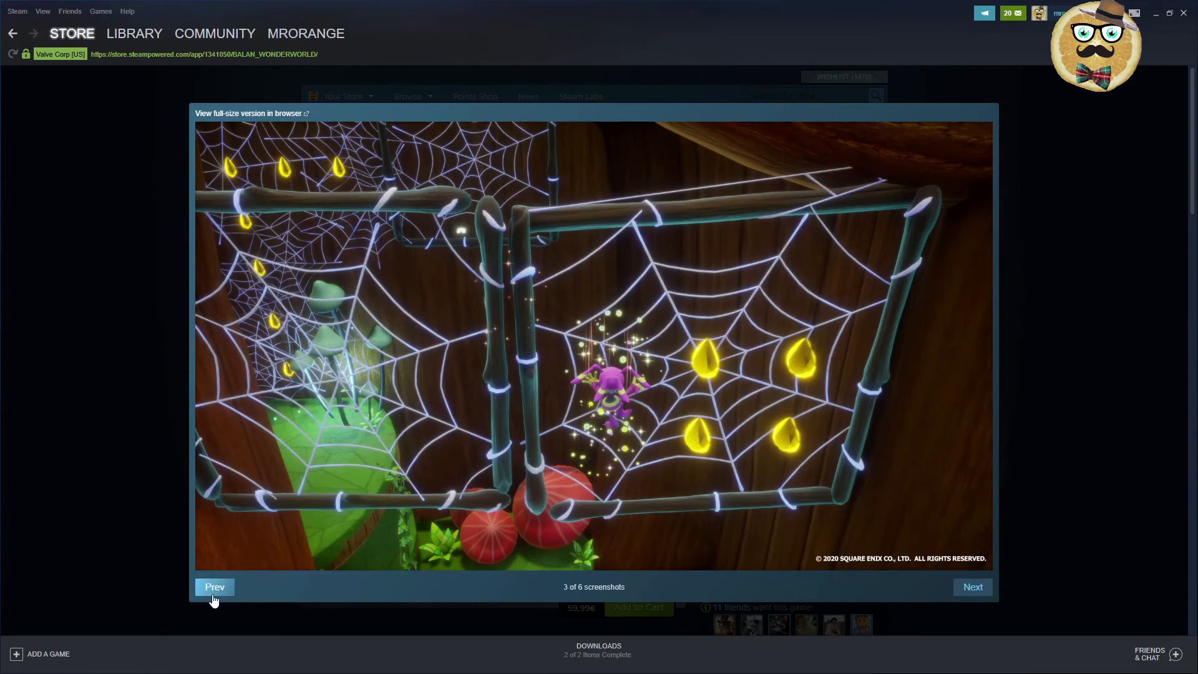
left_click(972, 586)
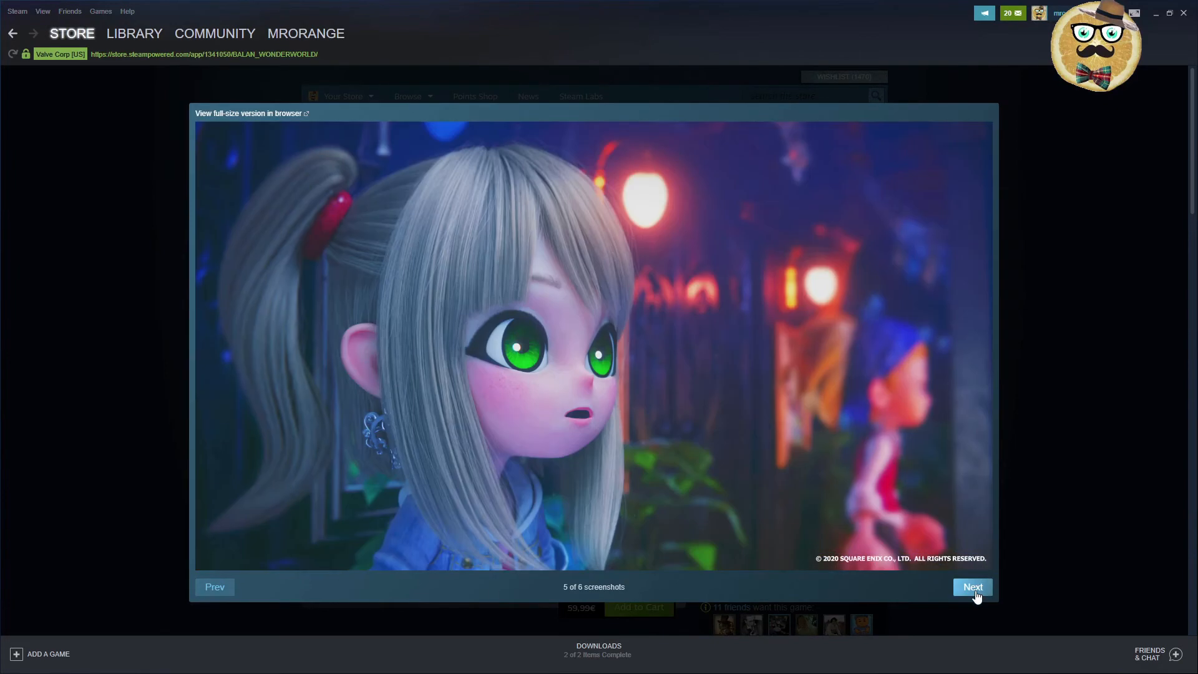
left_click(972, 586)
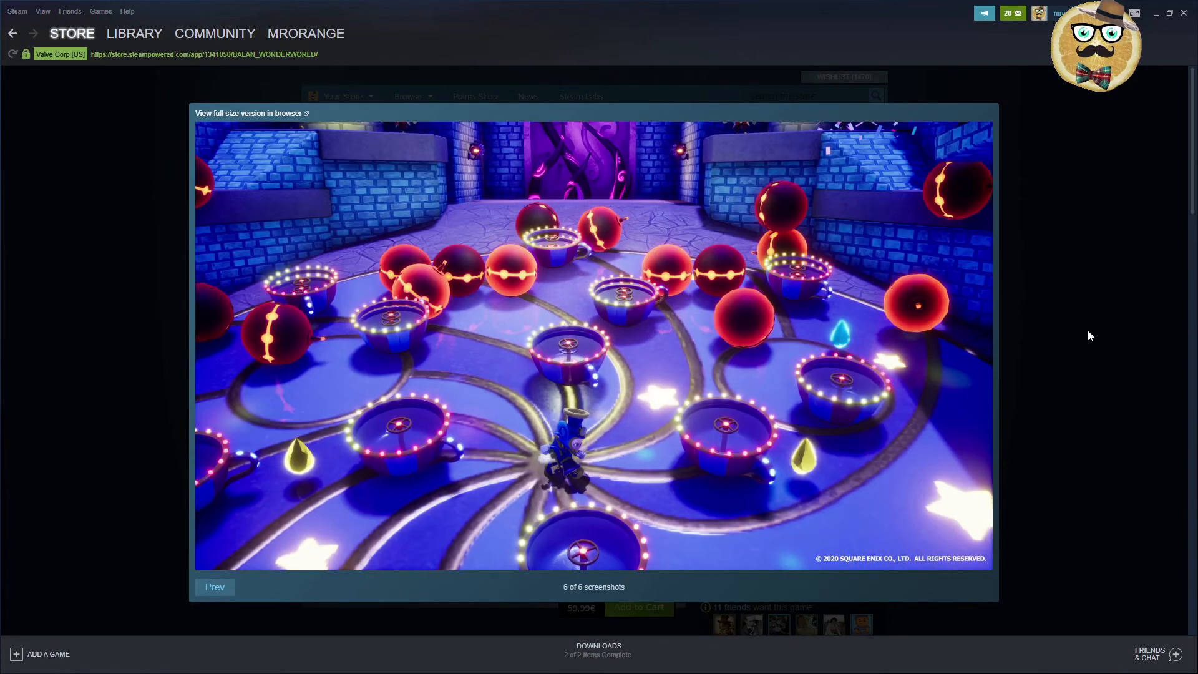
left_click(13, 33)
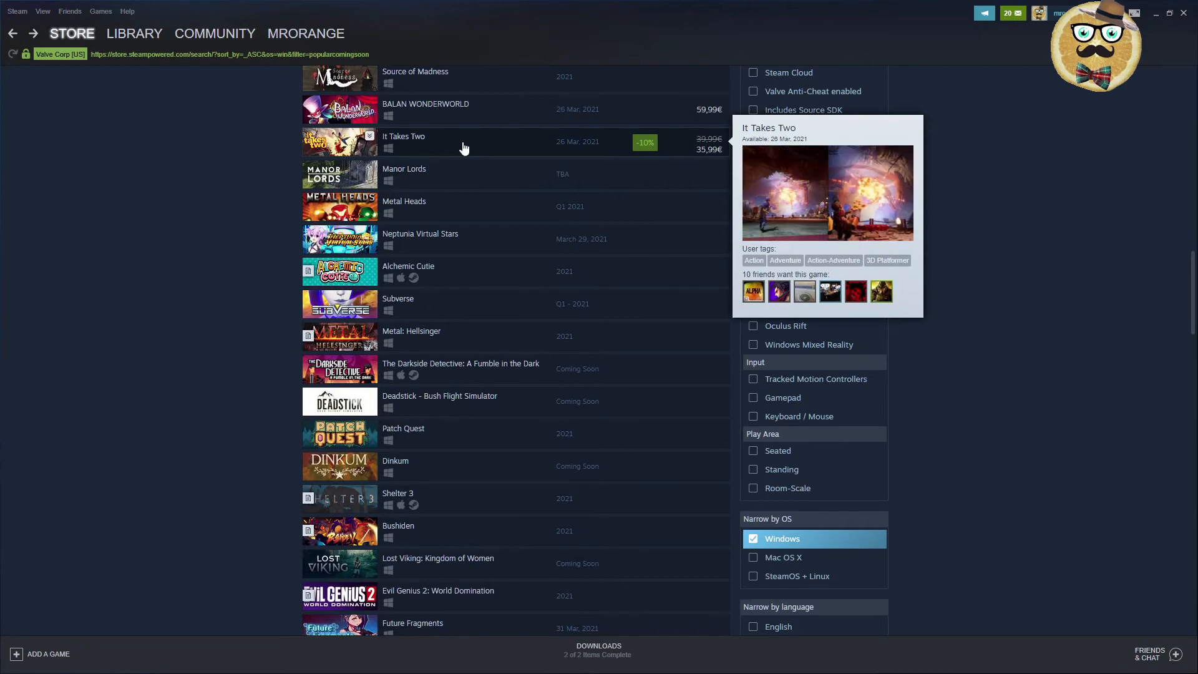
left_click(404, 141)
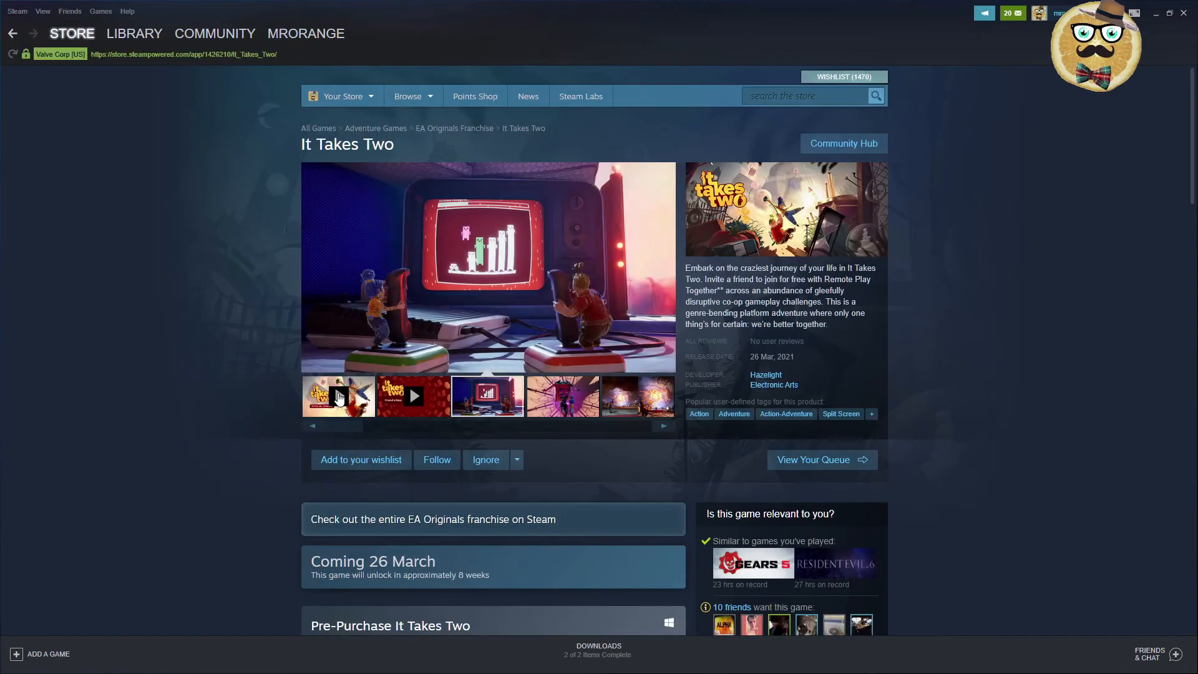
left_click(338, 395)
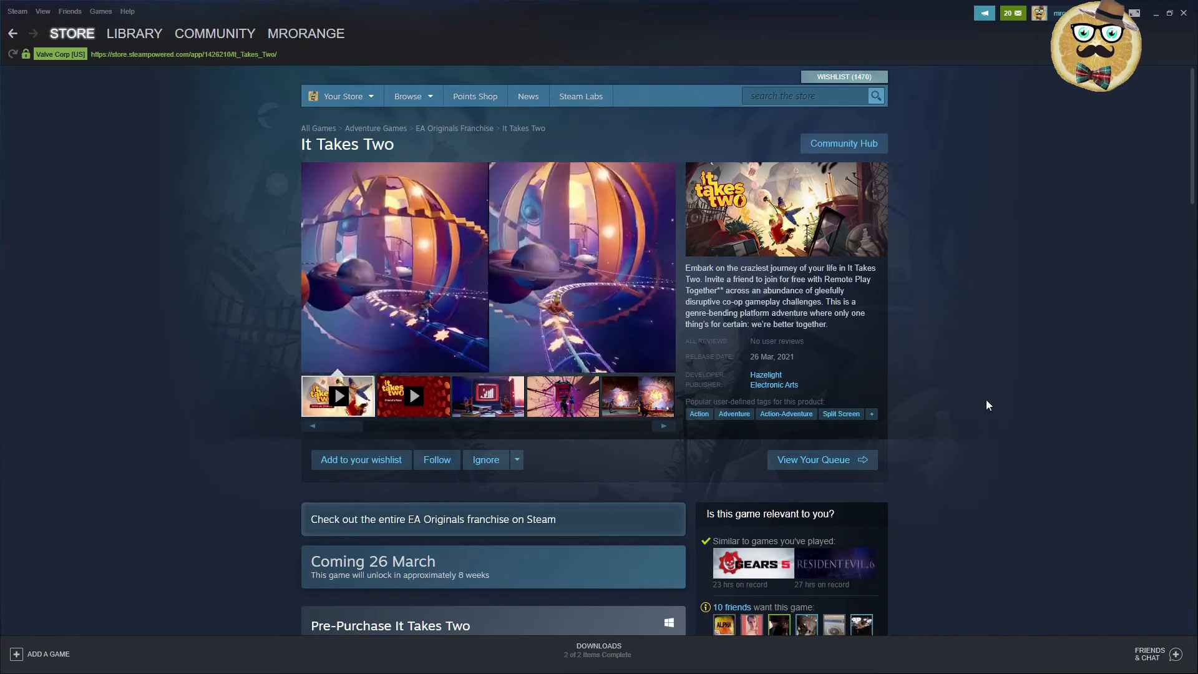
left_click(337, 395)
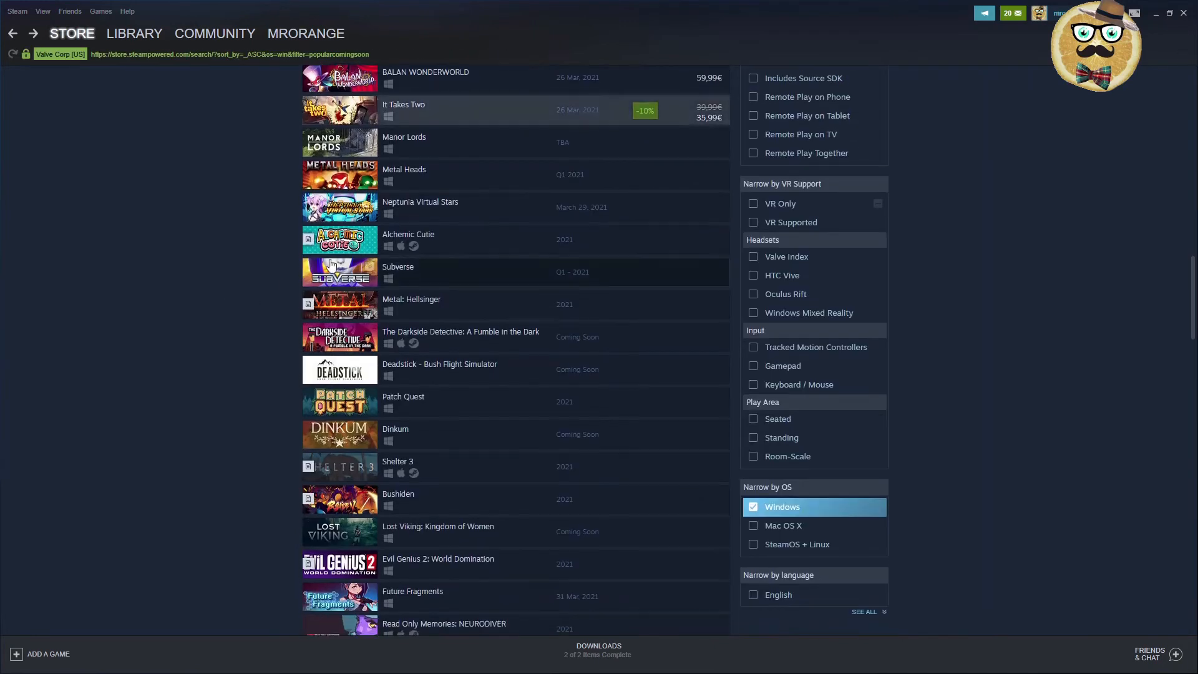
mouse_move(474, 142)
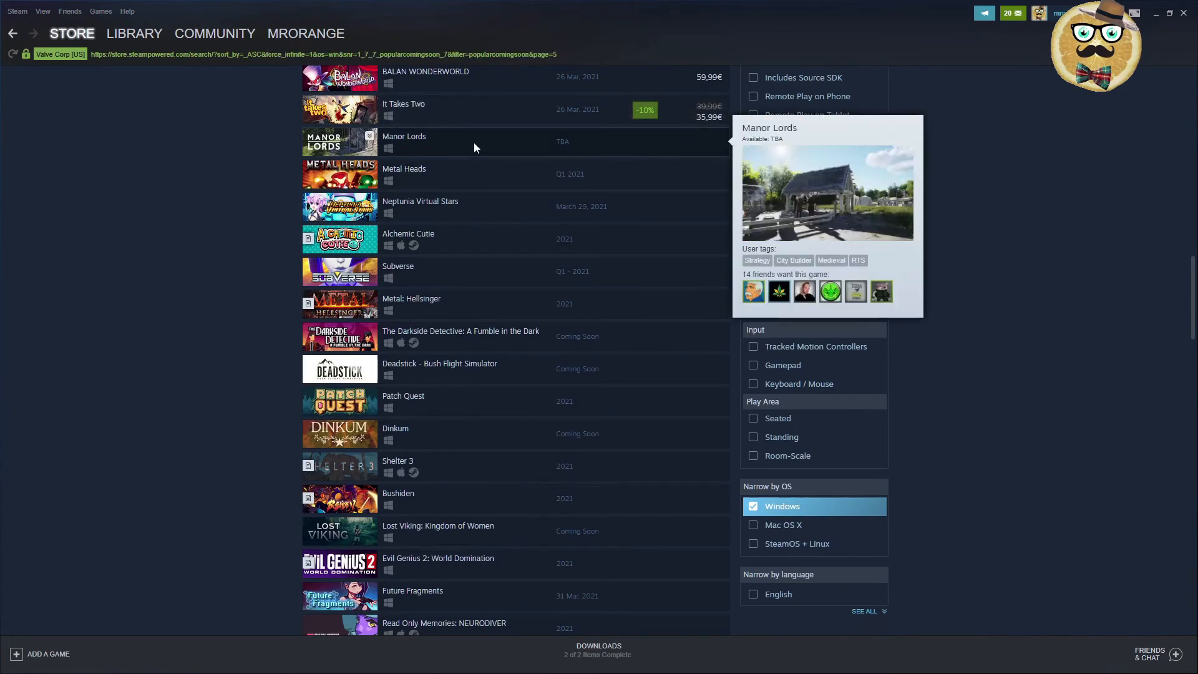
left_click(404, 142)
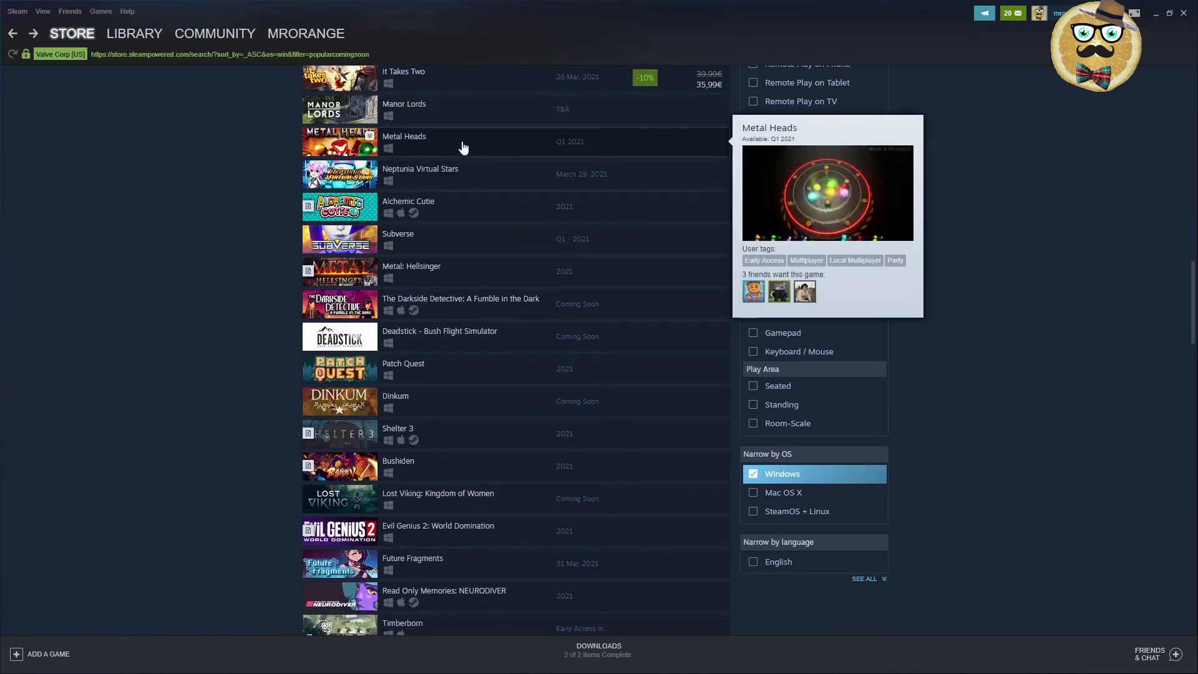
- Open Metal Heads' store page and browse its screenshot thumbnails, starting with the last
left_click(404, 136)
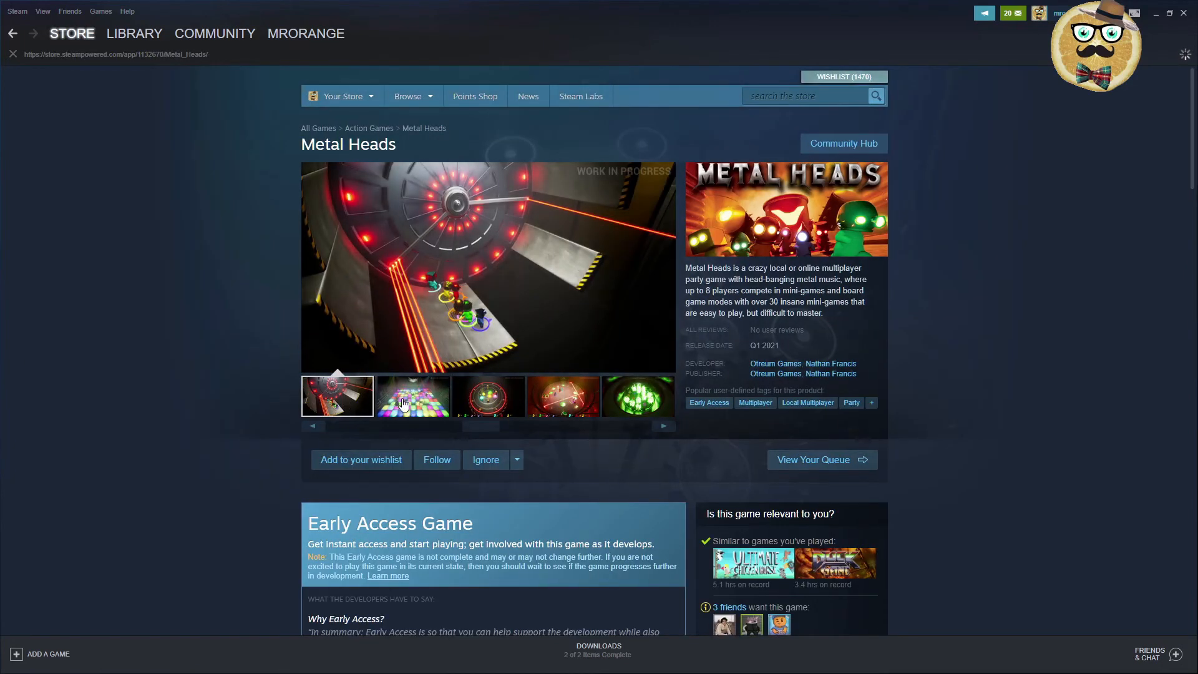
left_click(637, 396)
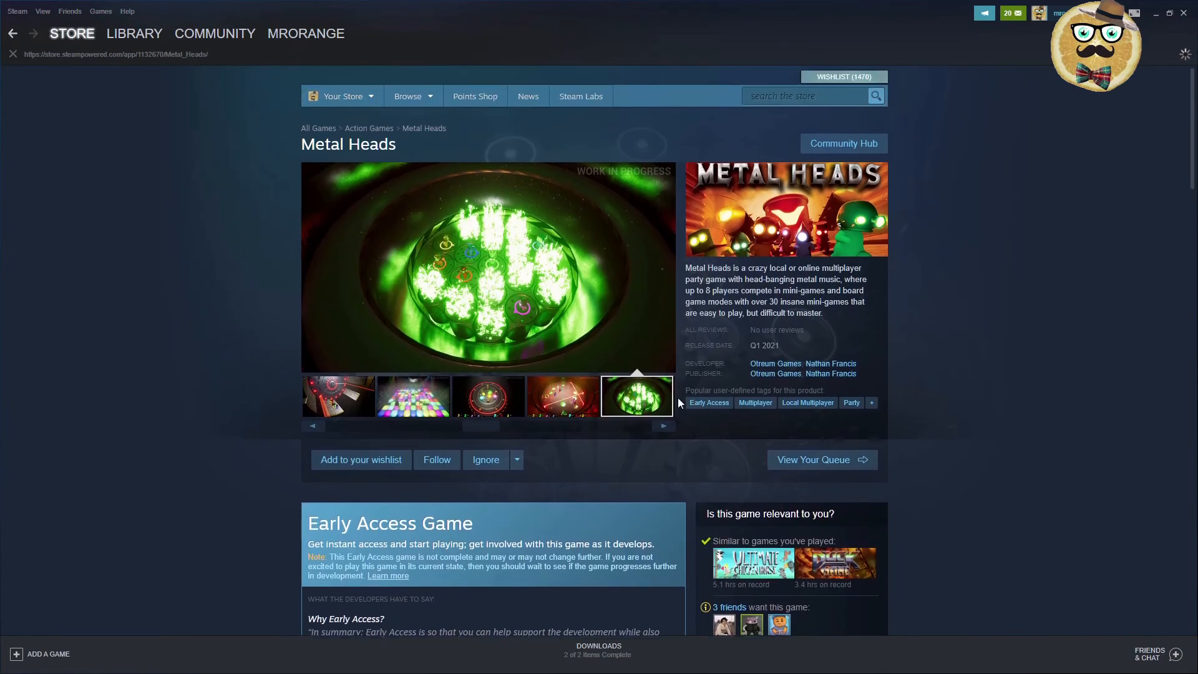
mouse_move(413, 397)
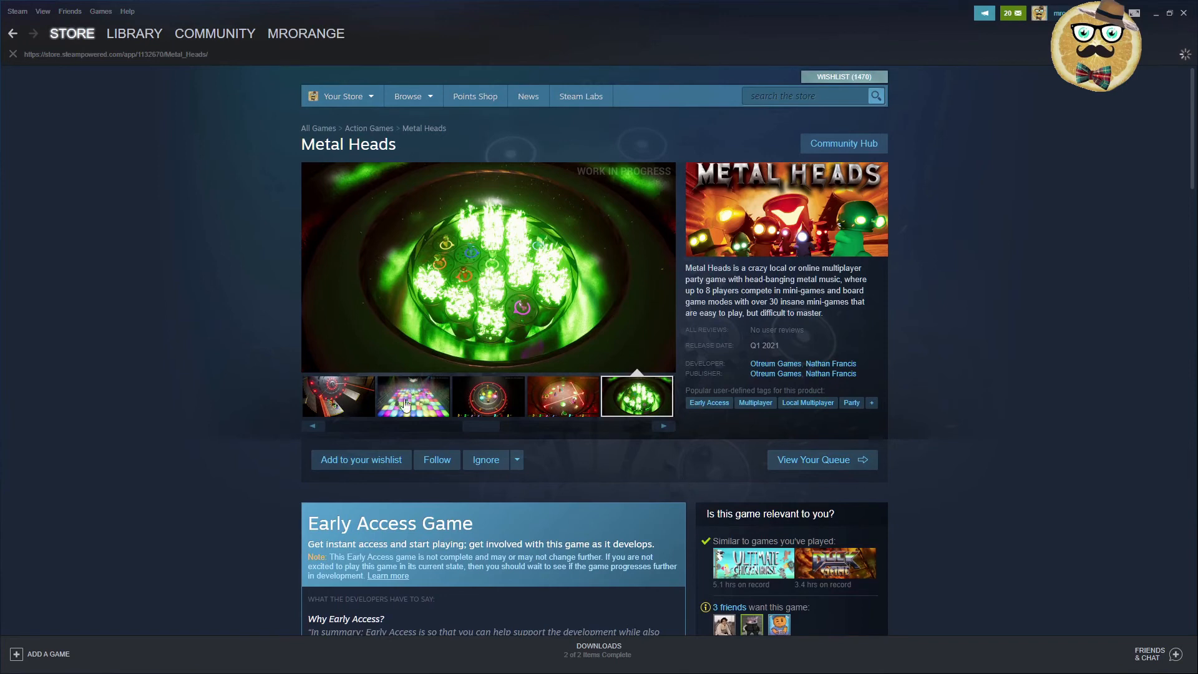
left_click(487, 396)
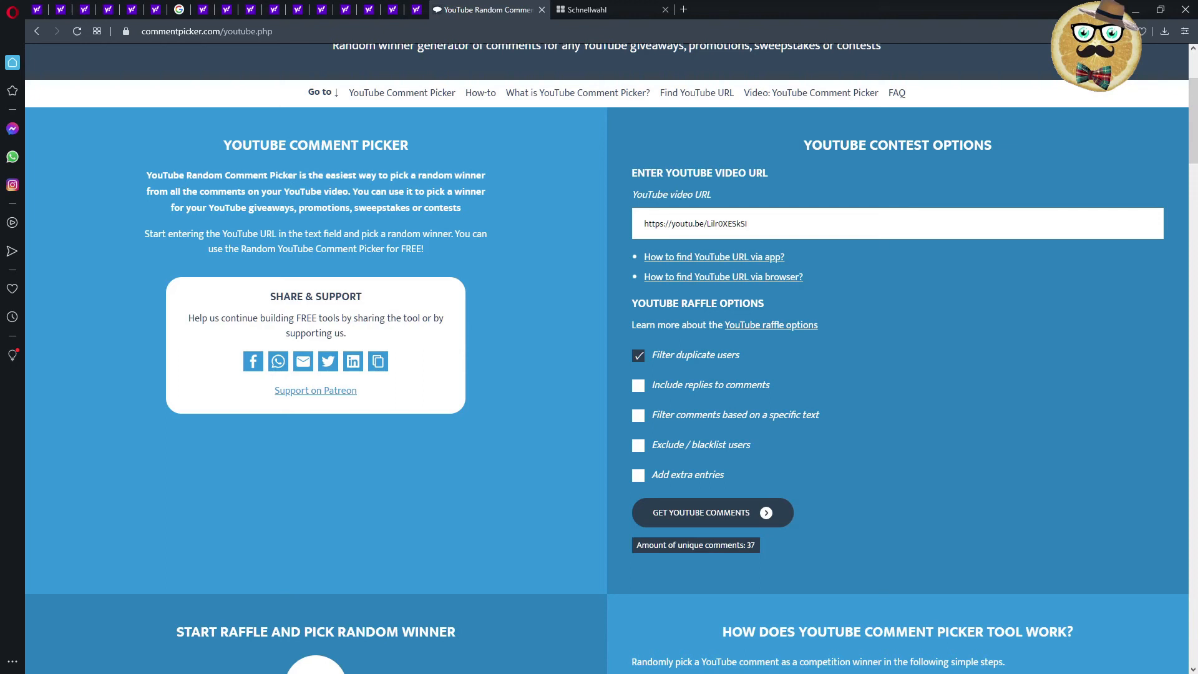
mouse_move(722, 285)
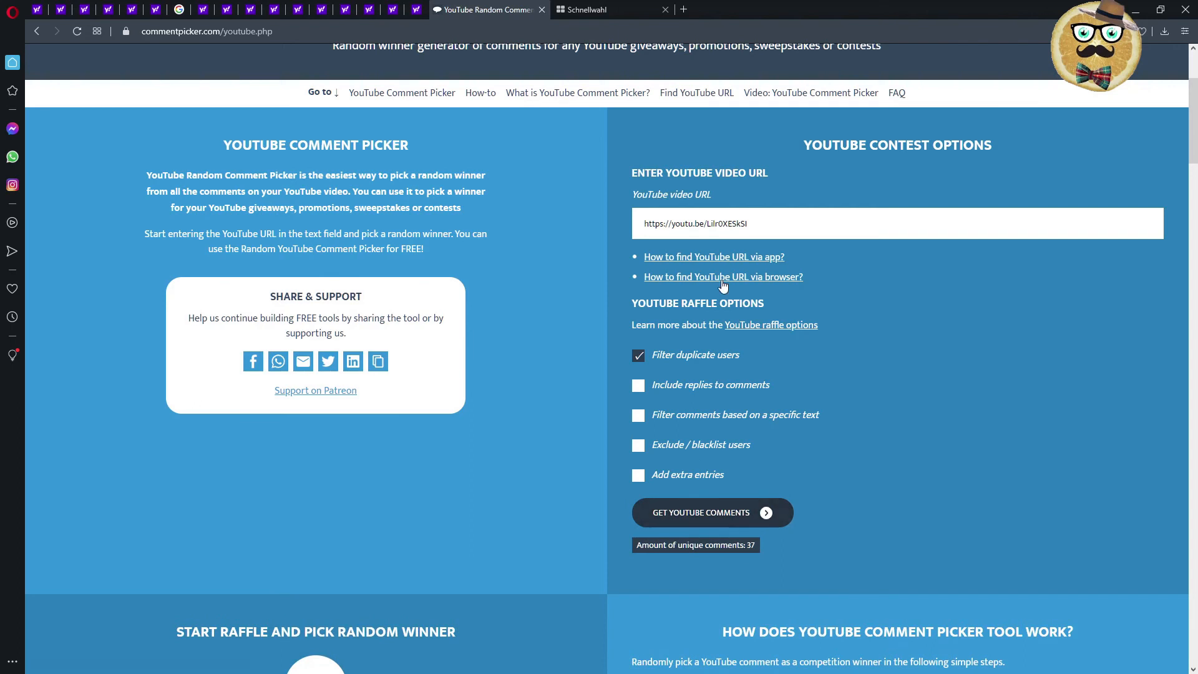
mouse_move(853, 446)
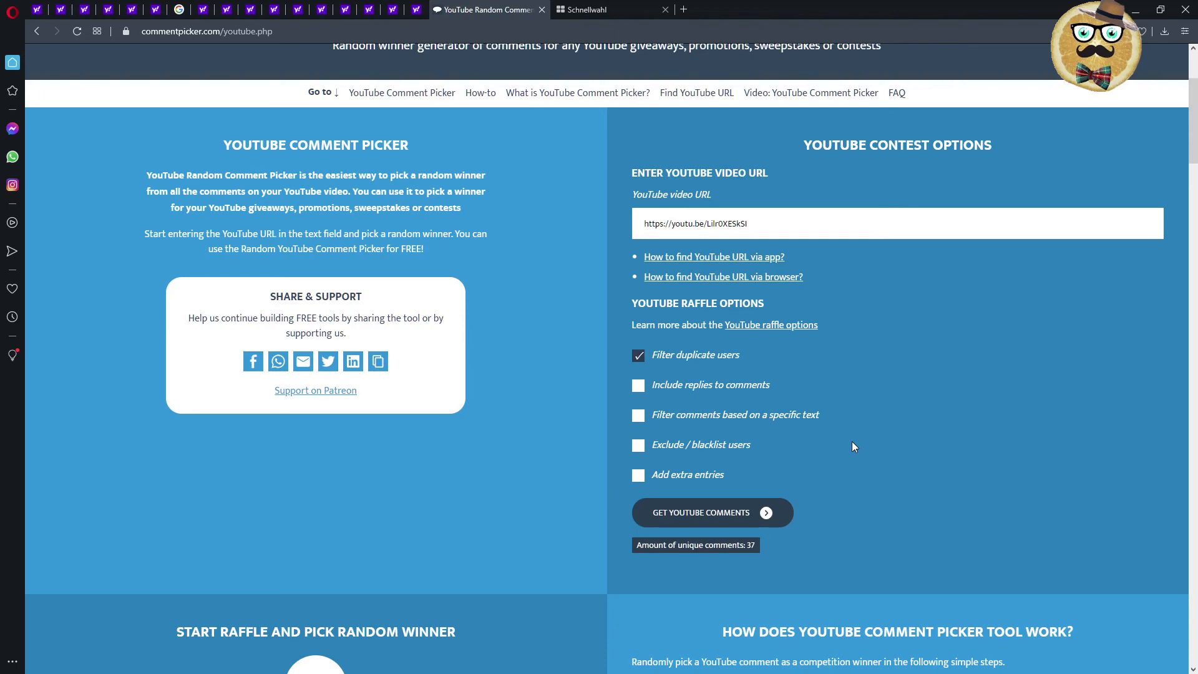
- Scroll down past the 37 loaded YouTube comments to the Start raffle section
scroll("down", 3)
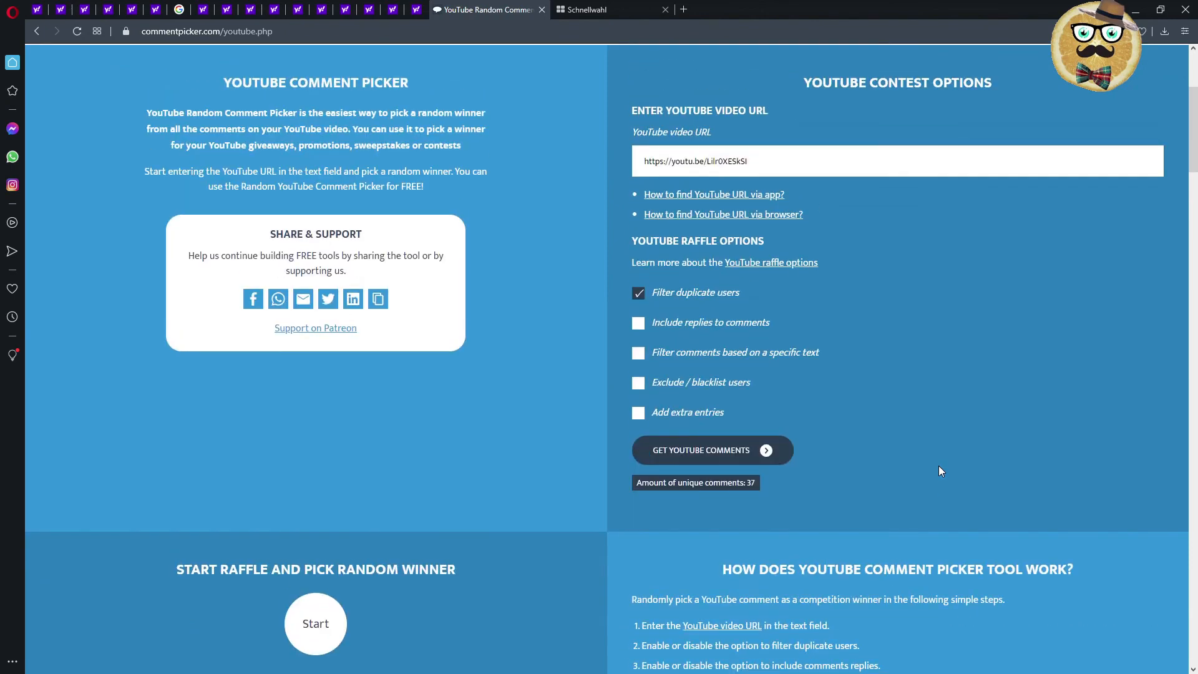
mouse_move(983, 472)
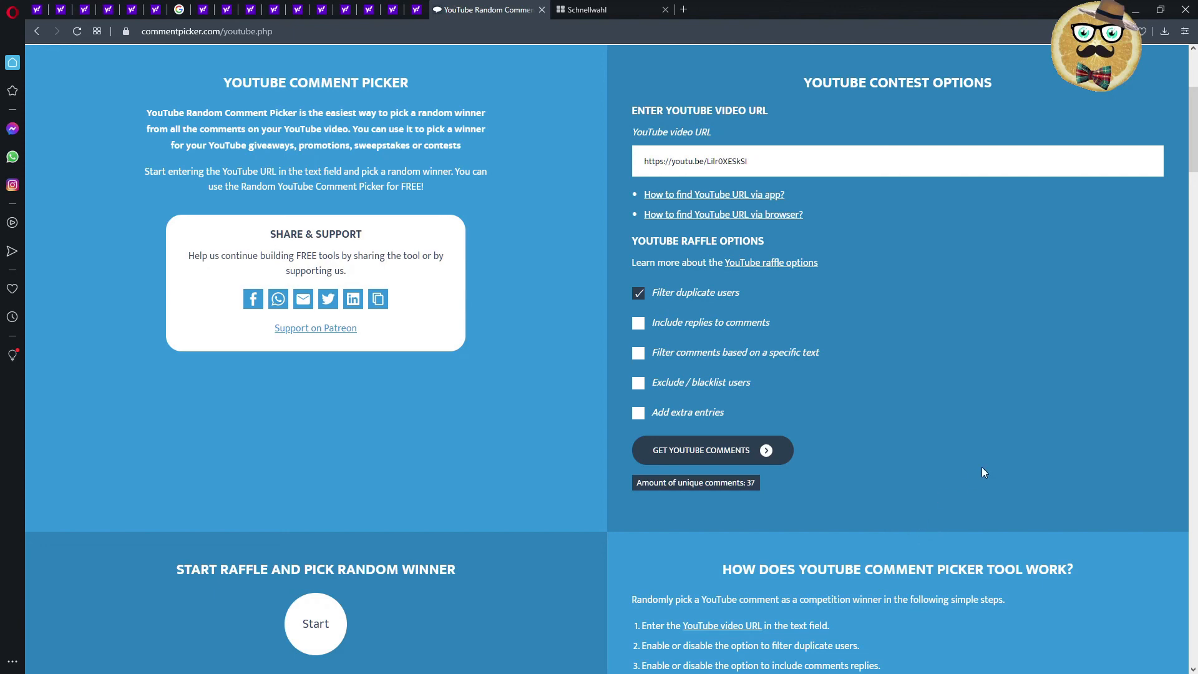
scroll("down", 3)
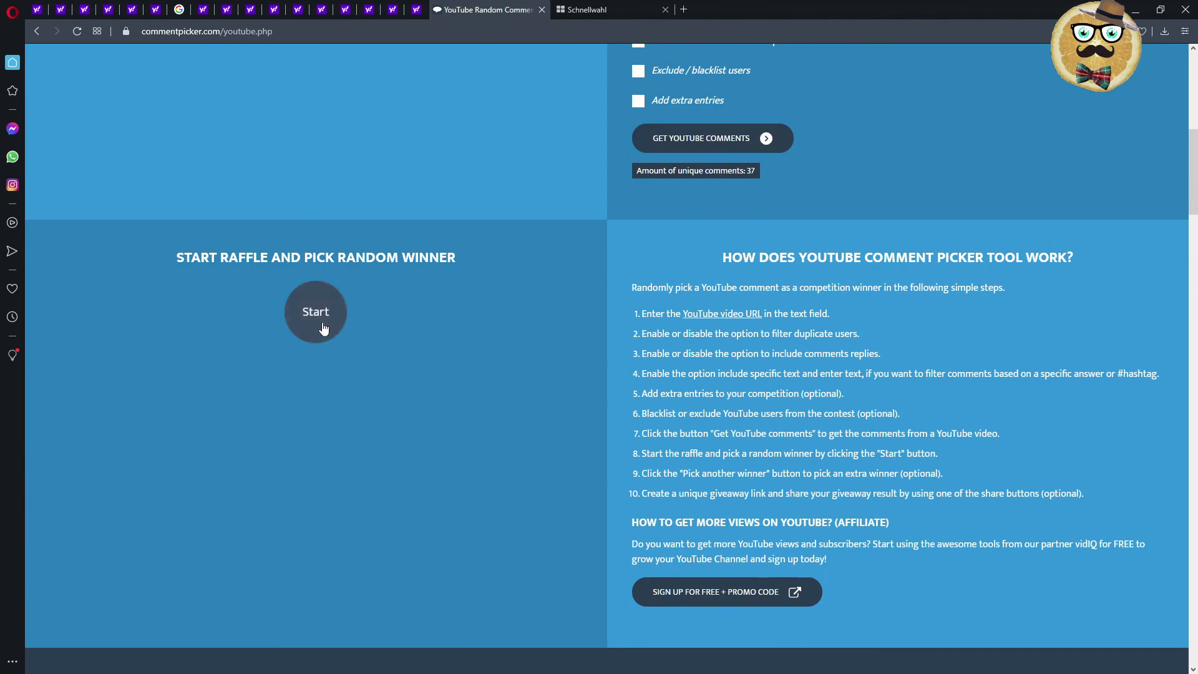
- Start the raffle to pick a random winner from the 37 comments
left_click(315, 311)
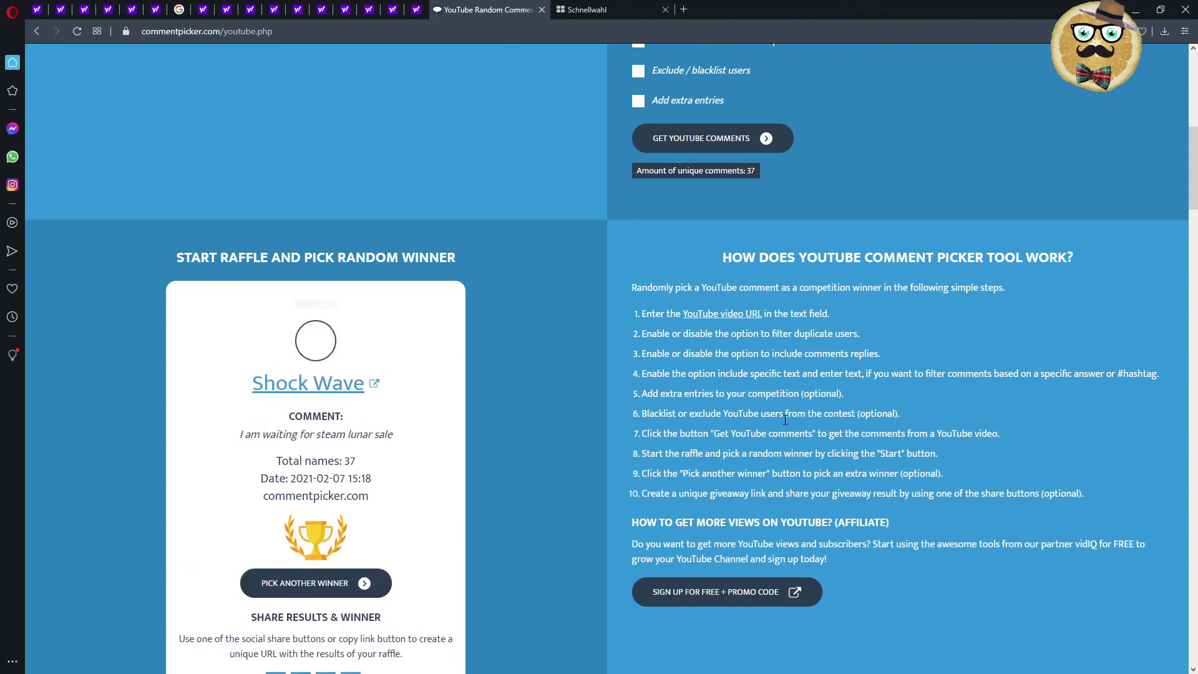
left_click(315, 582)
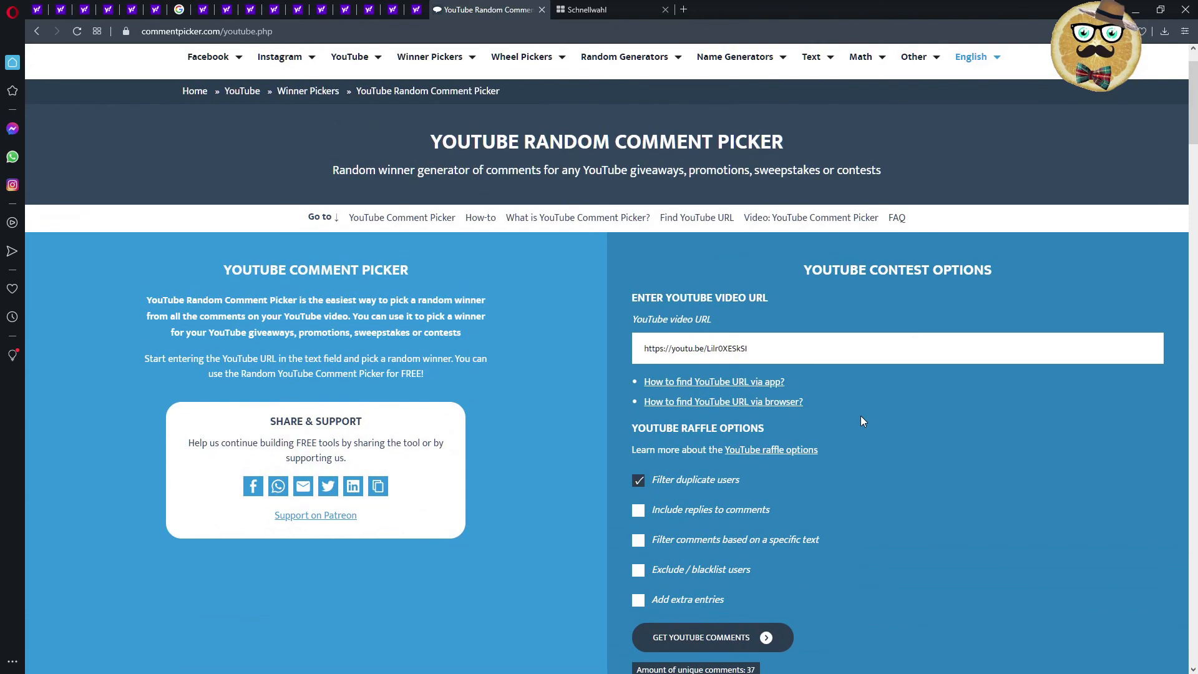
mouse_move(892, 466)
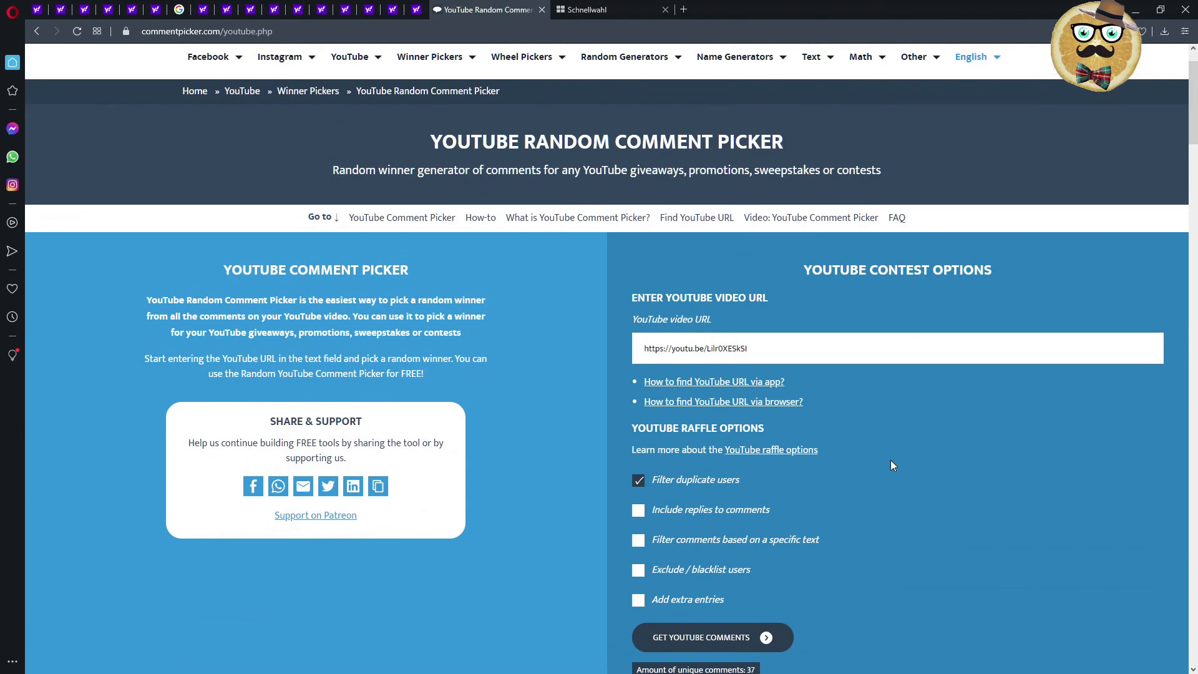
mouse_move(916, 537)
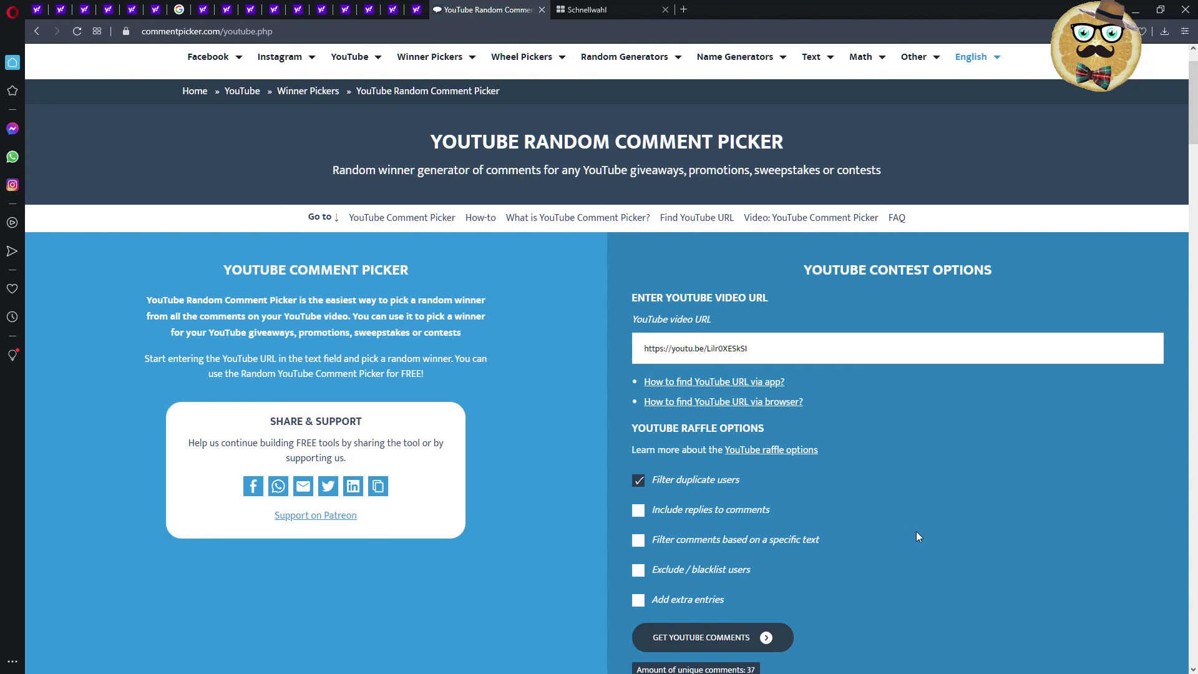
mouse_move(940, 535)
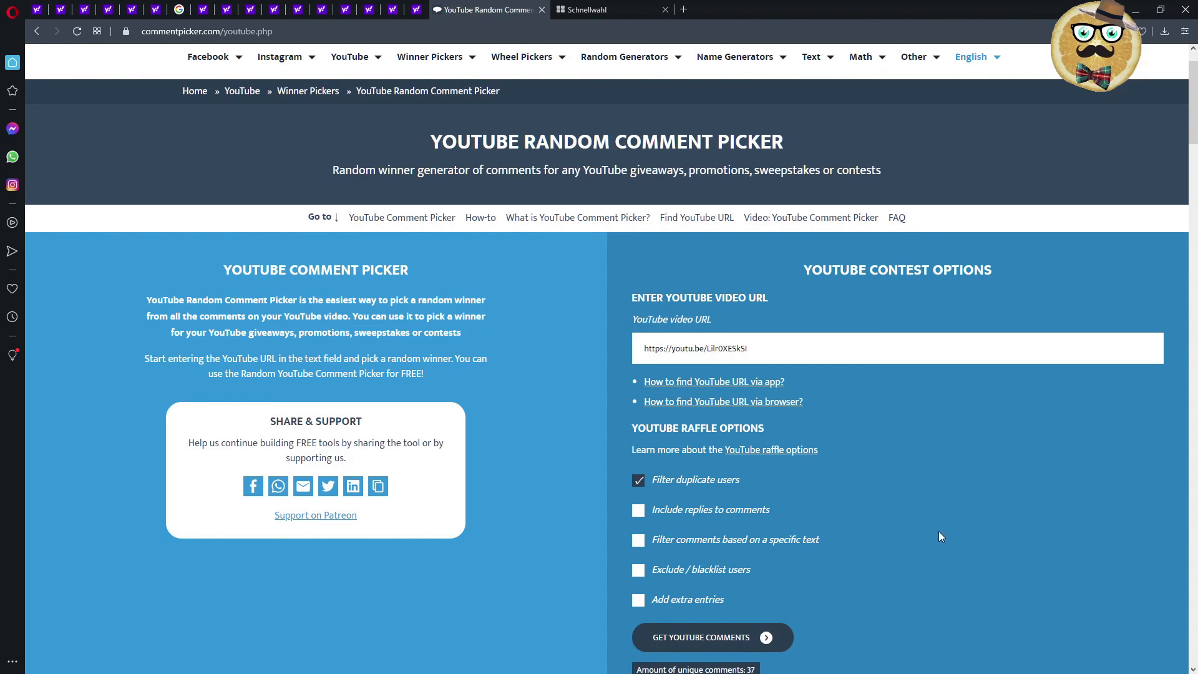